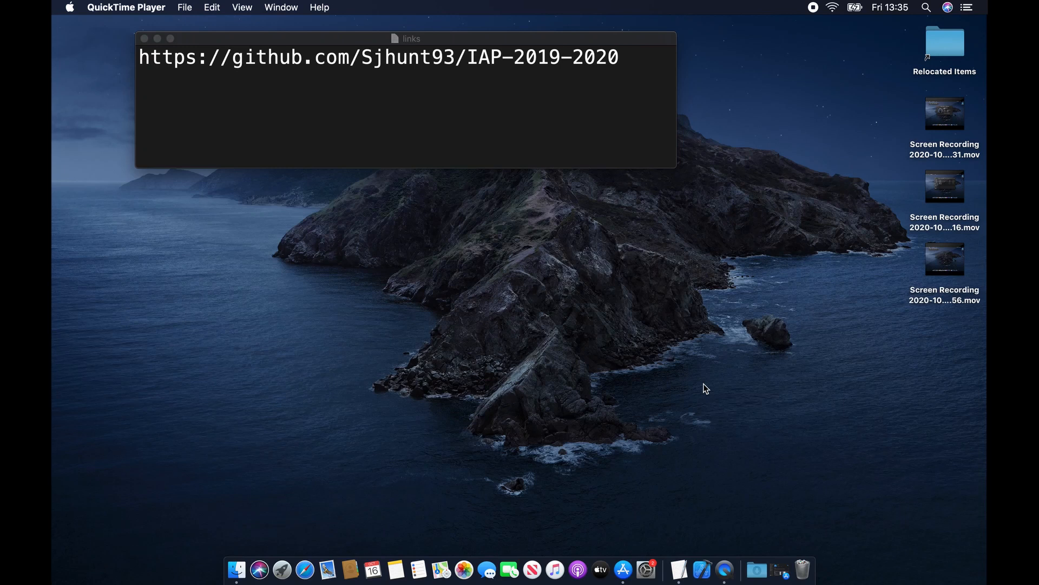
{"action": "mouse_move", "coordinate": [737, 550]}
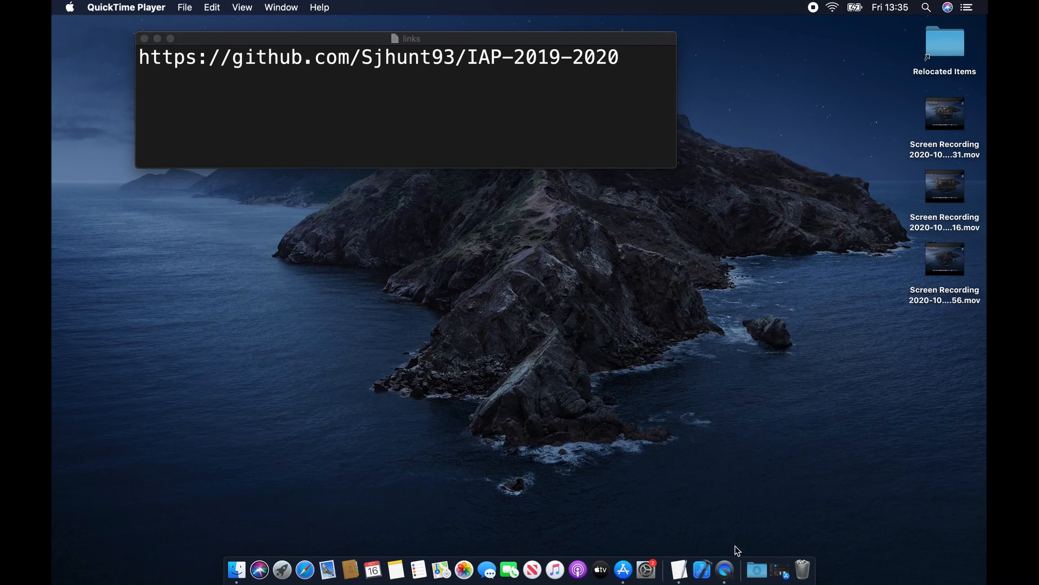
{"action": "mouse_move", "coordinate": [756, 569]}
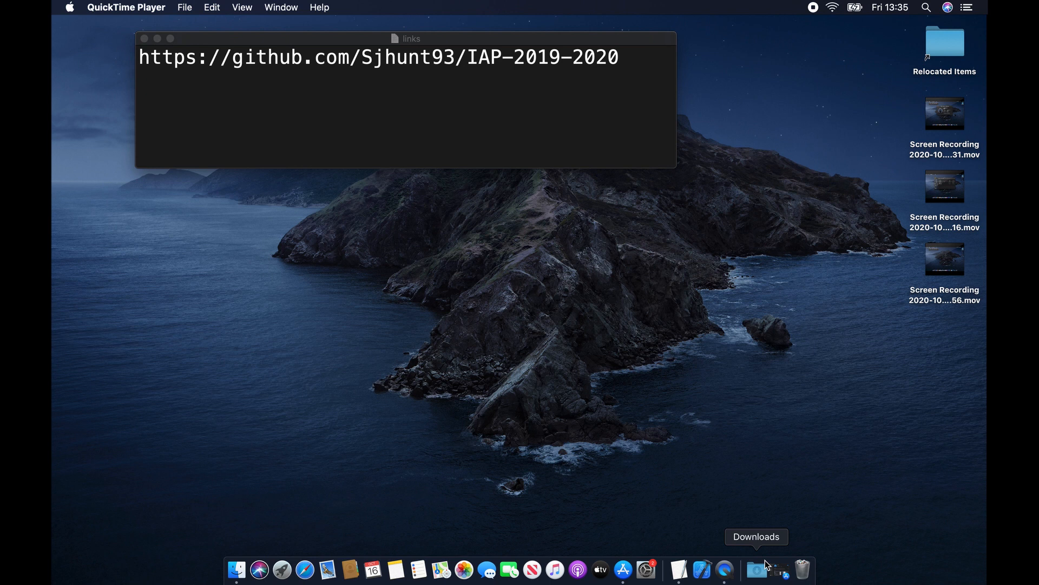
{"action": "mouse_move", "coordinate": [787, 570]}
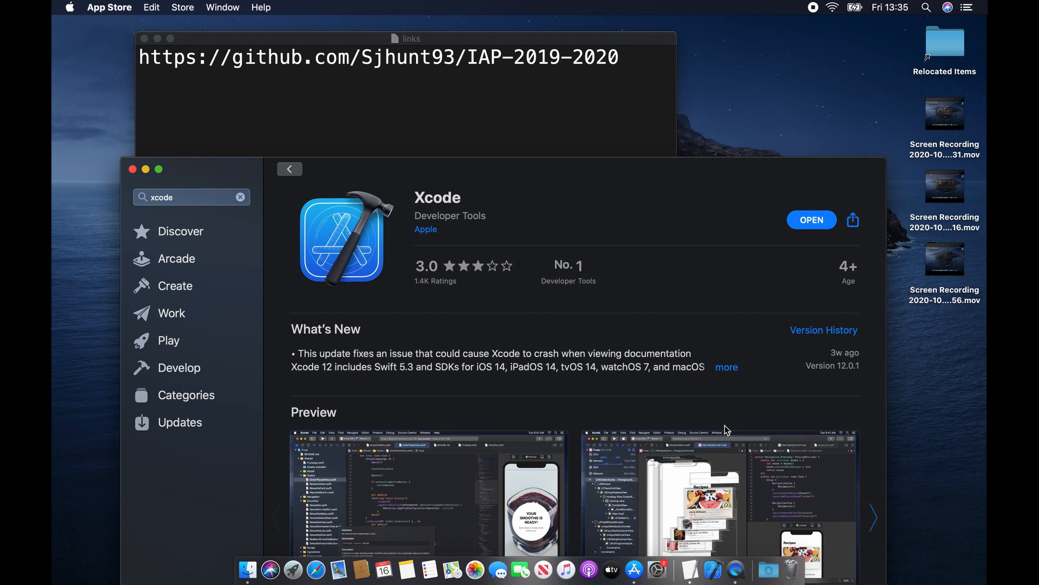
{"action": "mouse_move", "coordinate": [850, 369]}
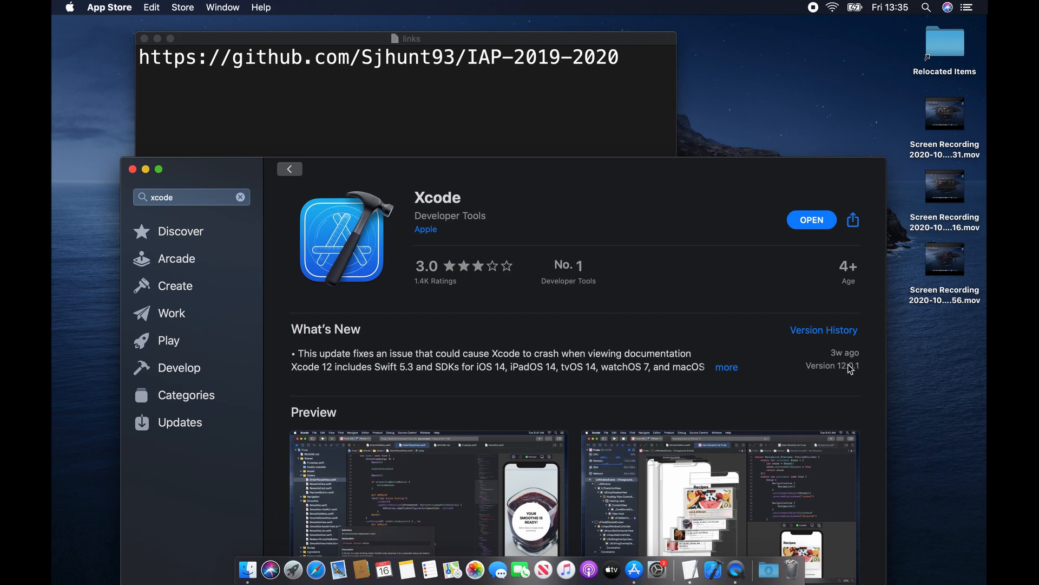
{"action": "mouse_move", "coordinate": [263, 196]}
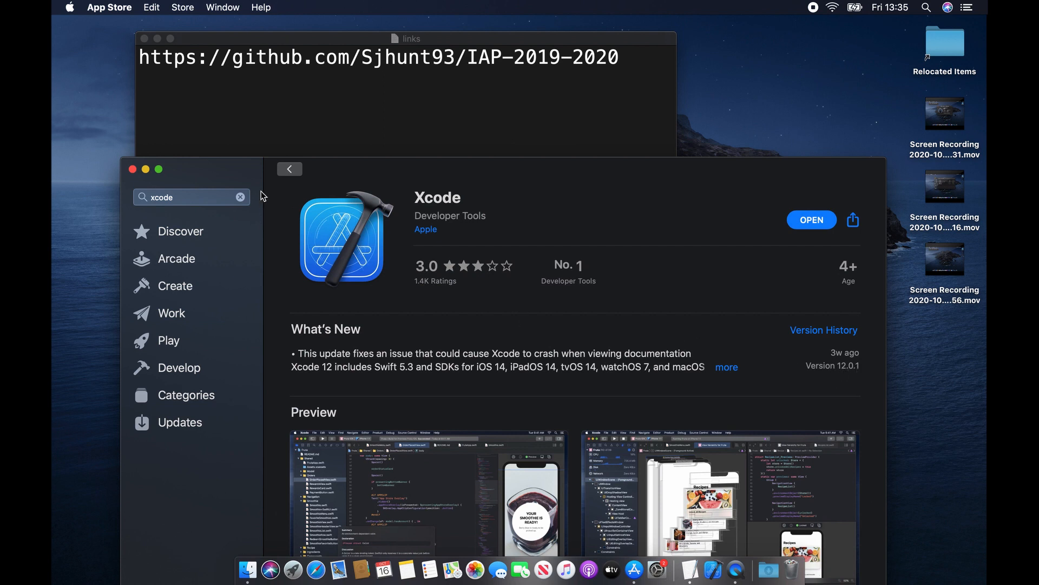
{"action": "mouse_move", "coordinate": [246, 218]}
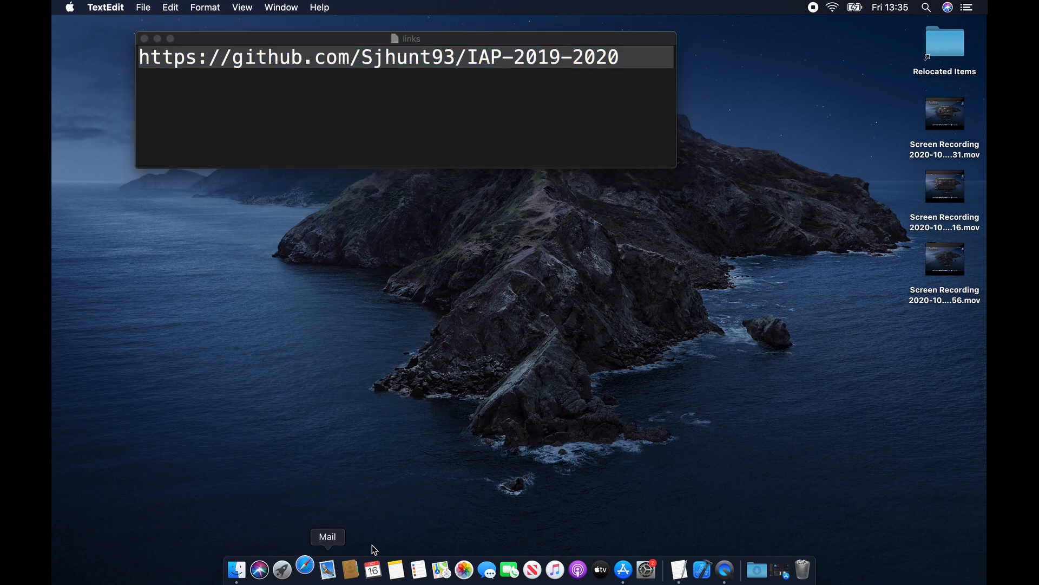
Load the IAP-2019-2020 GitHub page in Safari and download the repository ZIP
{"action": "left_click", "coordinate": [281, 569]}
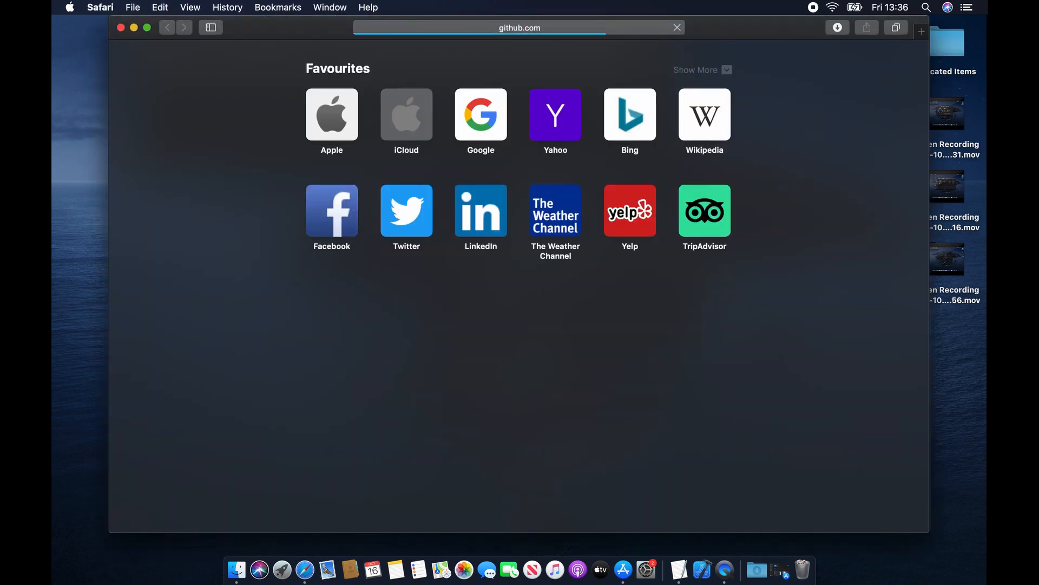
{"action": "key", "text": "Return"}
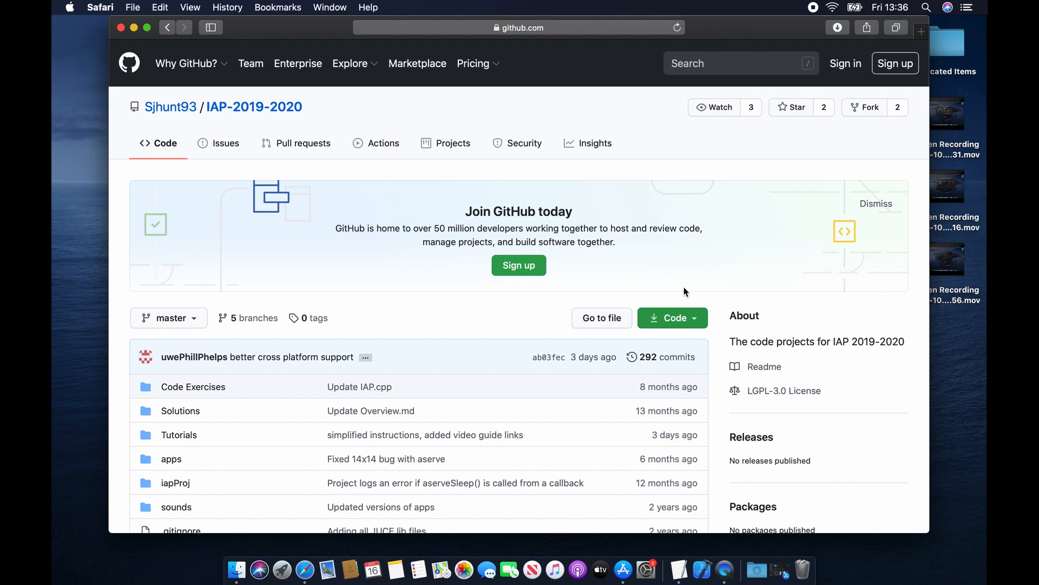
{"action": "left_click", "coordinate": [671, 318]}
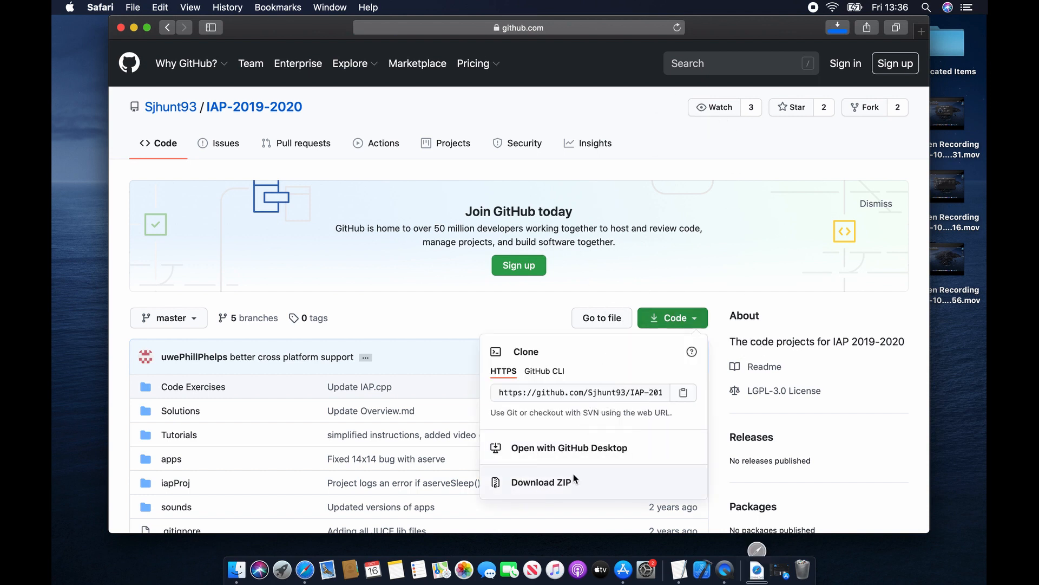
{"action": "left_click", "coordinate": [541, 482]}
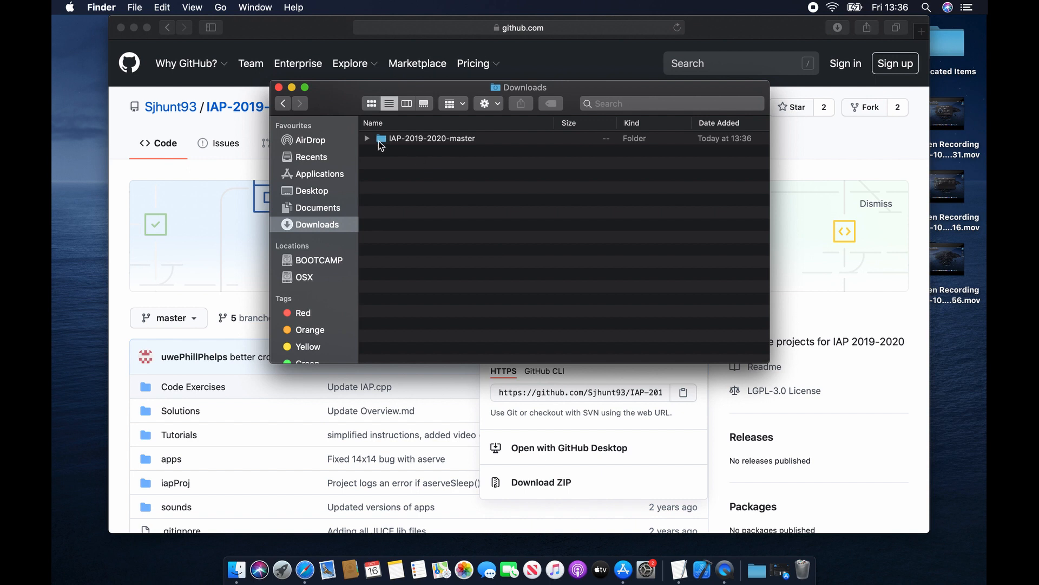
Expand IAP-2019-2020-master > iapProj > Builds > MacOSX and open iapProj.xcodeproj
{"action": "left_click", "coordinate": [366, 138]}
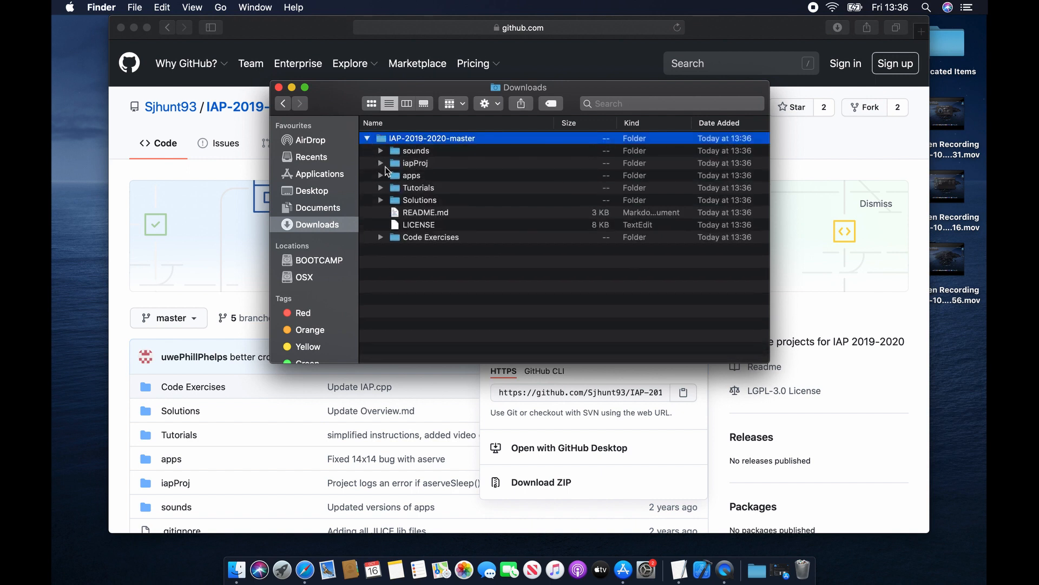
{"action": "left_click", "coordinate": [381, 163]}
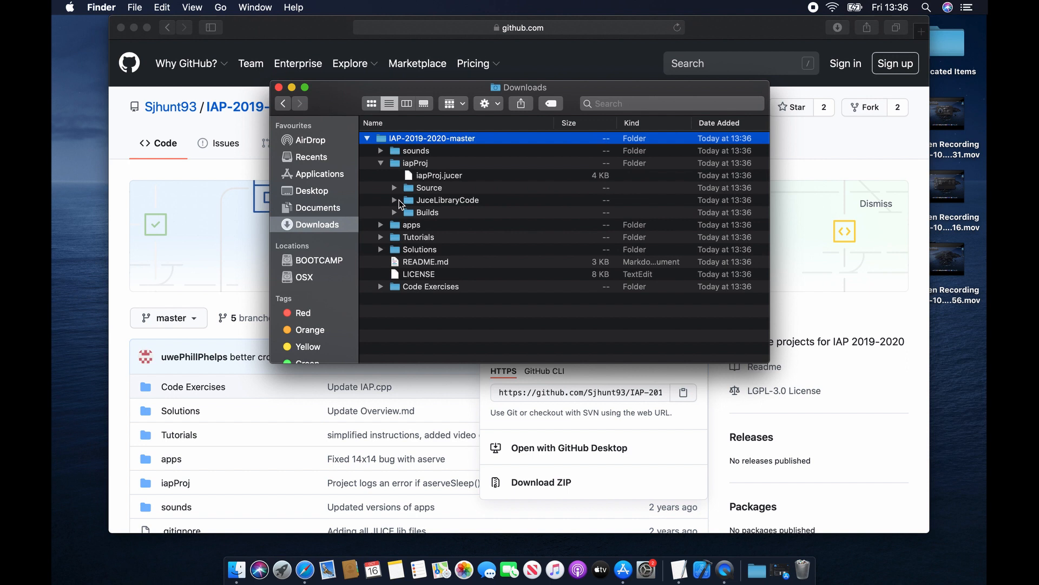
{"action": "left_click", "coordinate": [395, 212]}
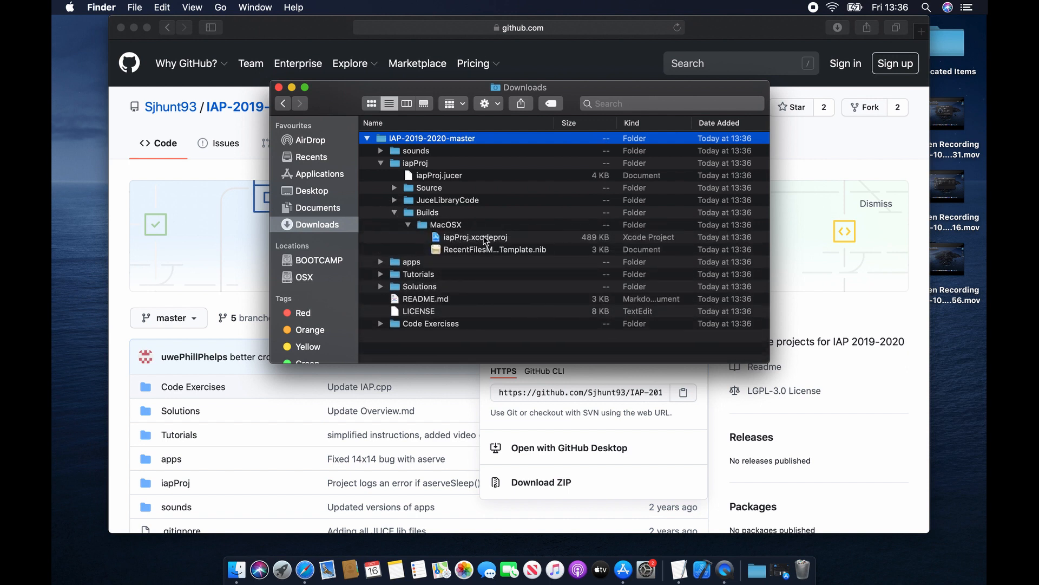
{"action": "double_click", "coordinate": [475, 237]}
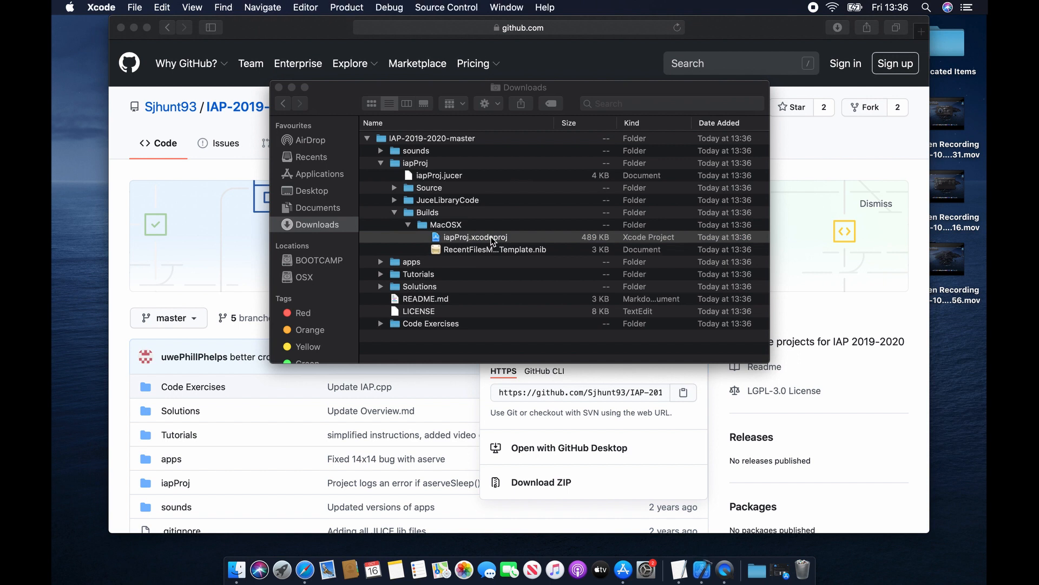
{"action": "double_click", "coordinate": [475, 237]}
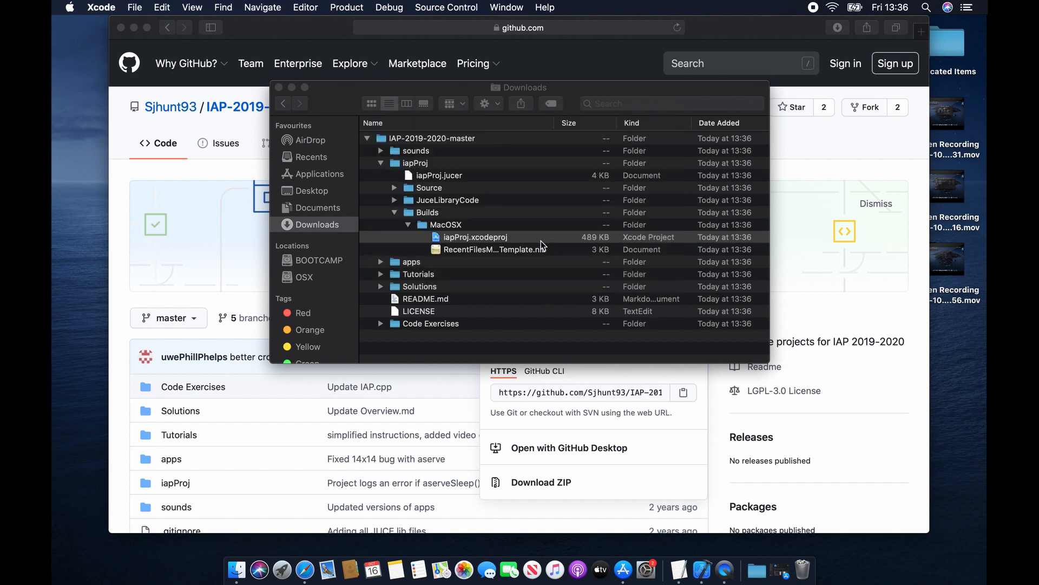
{"action": "double_click", "coordinate": [475, 237]}
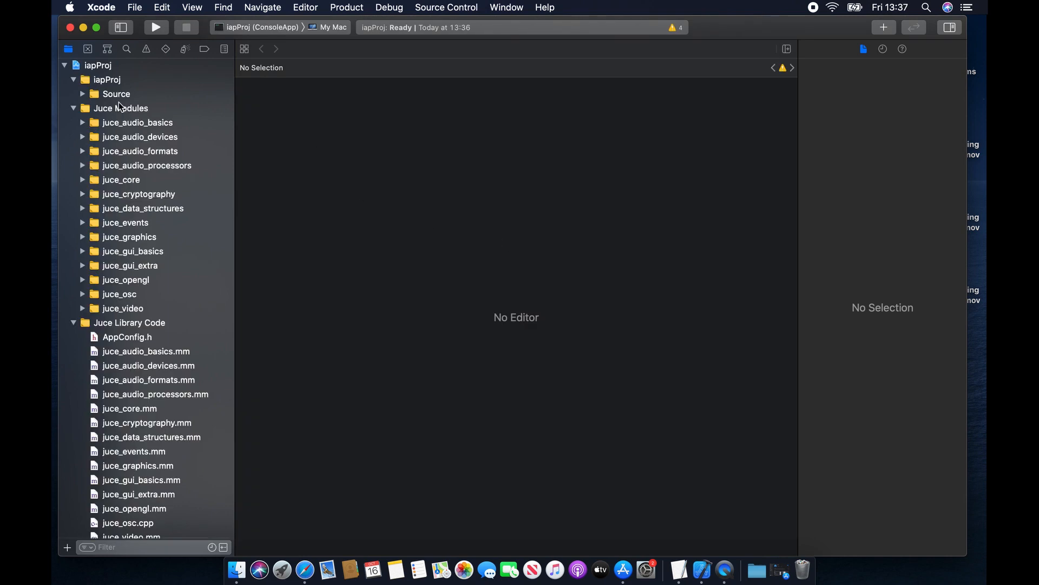
Expand the Source group, collapse Juce Library Code, and open IAP.cpp in the editor
{"action": "left_click", "coordinate": [74, 109]}
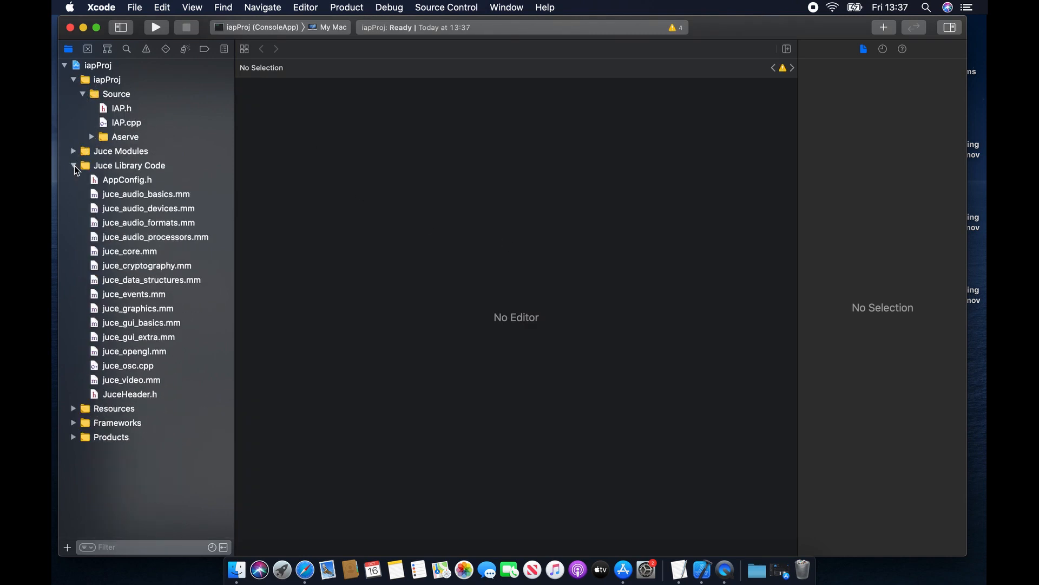
{"action": "left_click", "coordinate": [74, 166]}
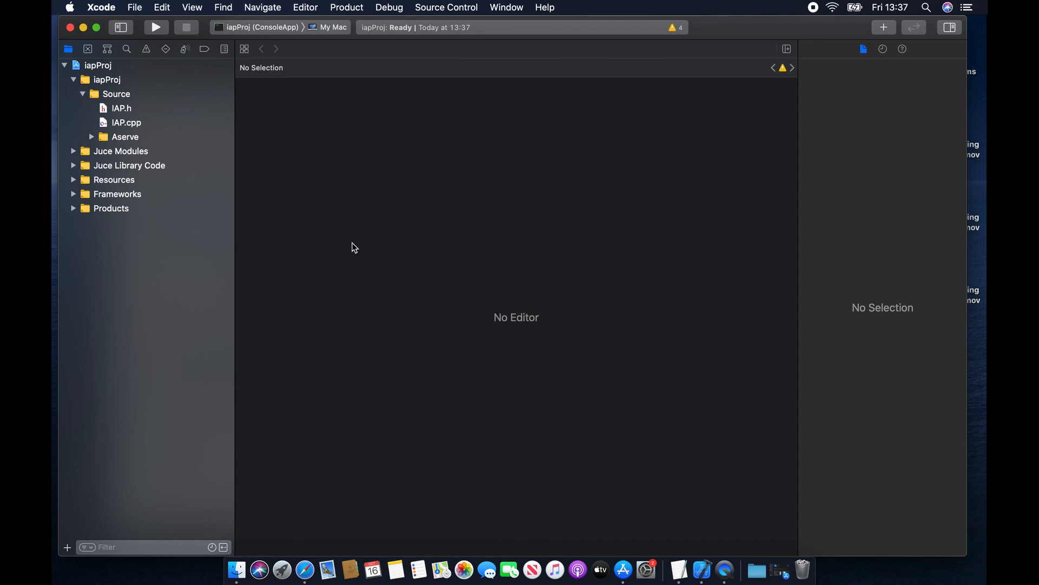
{"action": "left_click", "coordinate": [126, 123]}
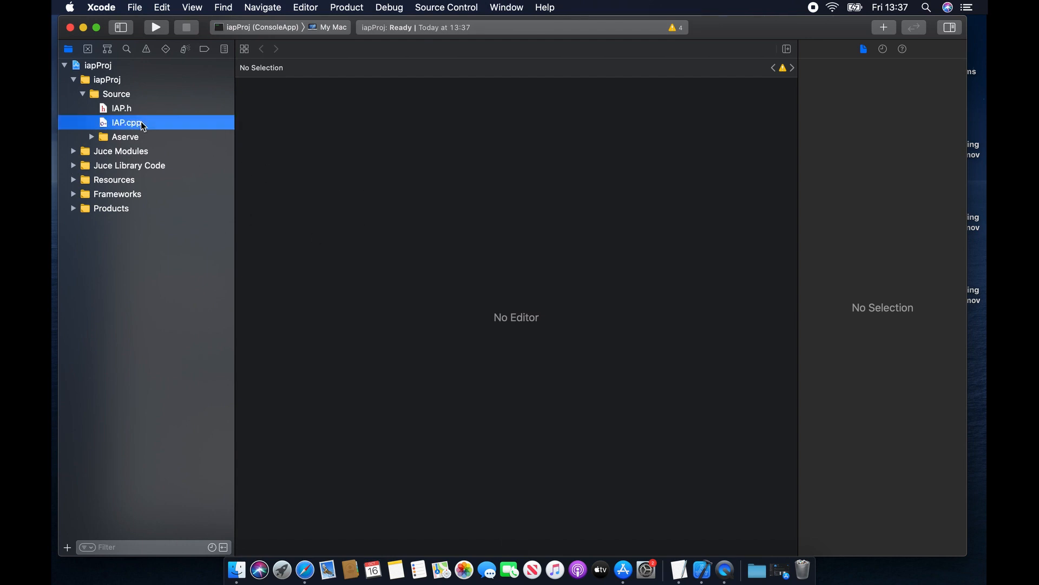
{"action": "left_click", "coordinate": [127, 122]}
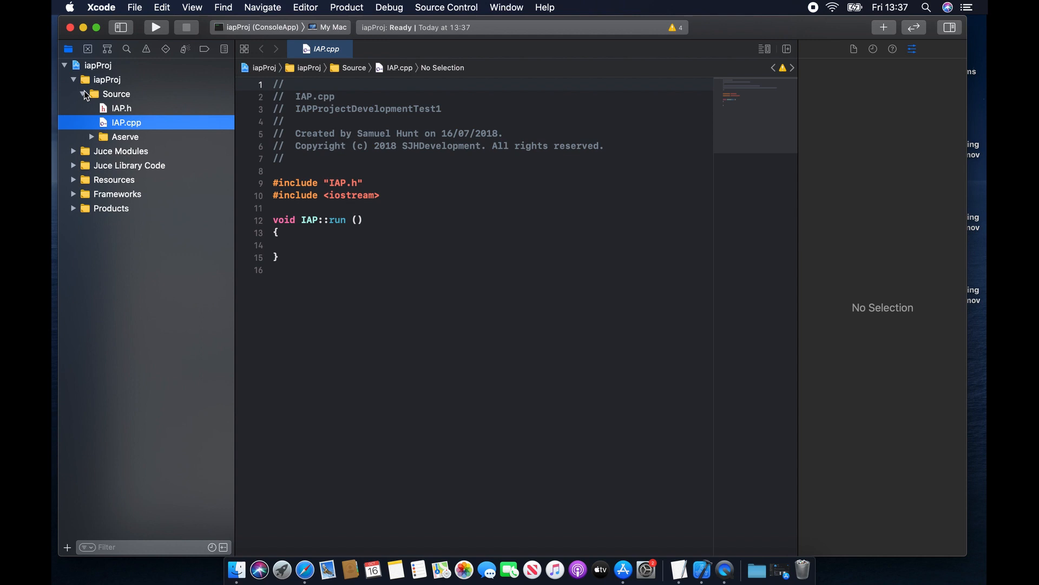
{"action": "left_click", "coordinate": [65, 65]}
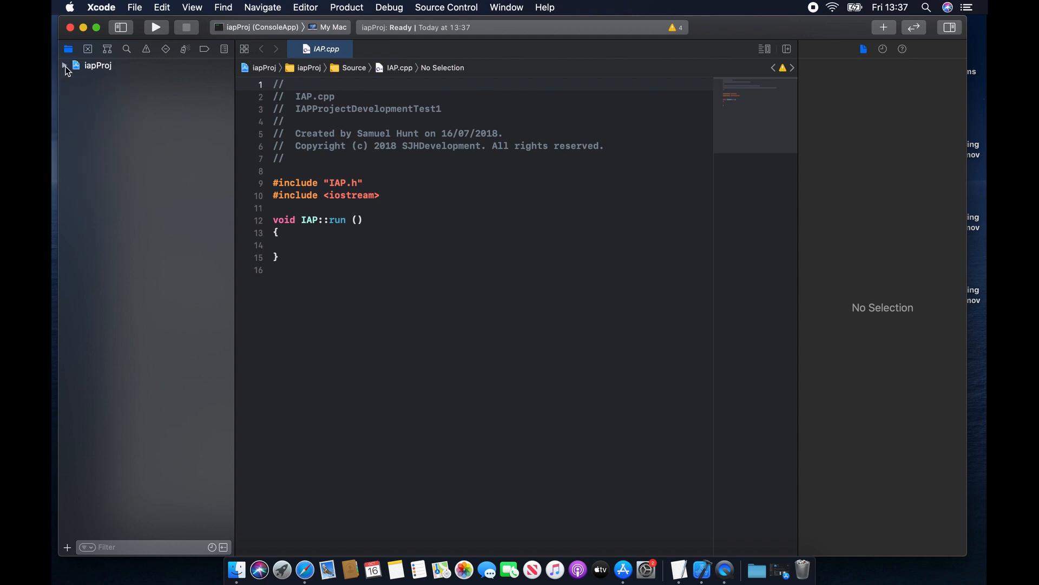
{"action": "left_click", "coordinate": [65, 65]}
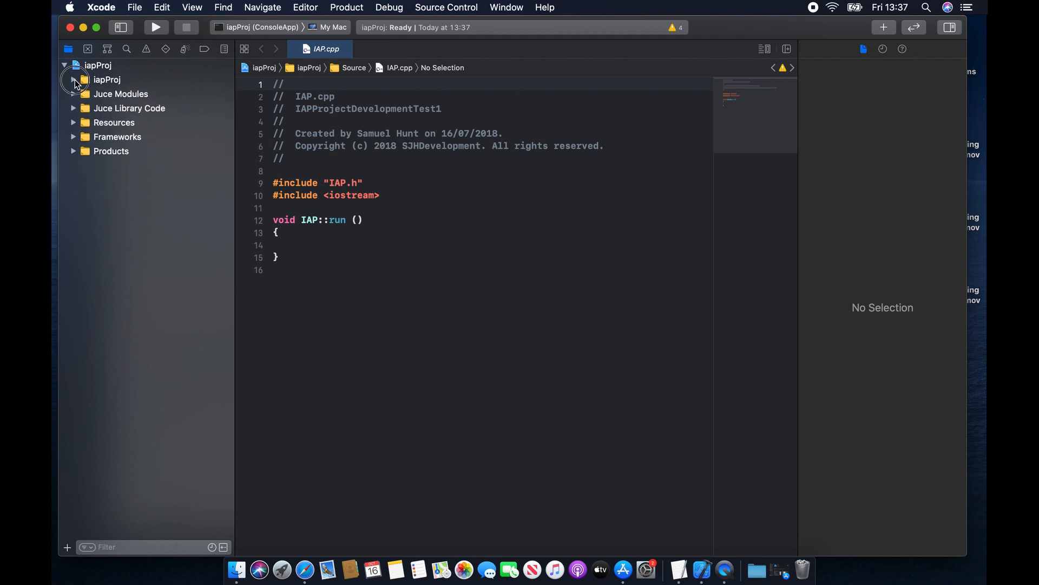
{"action": "left_click", "coordinate": [74, 80]}
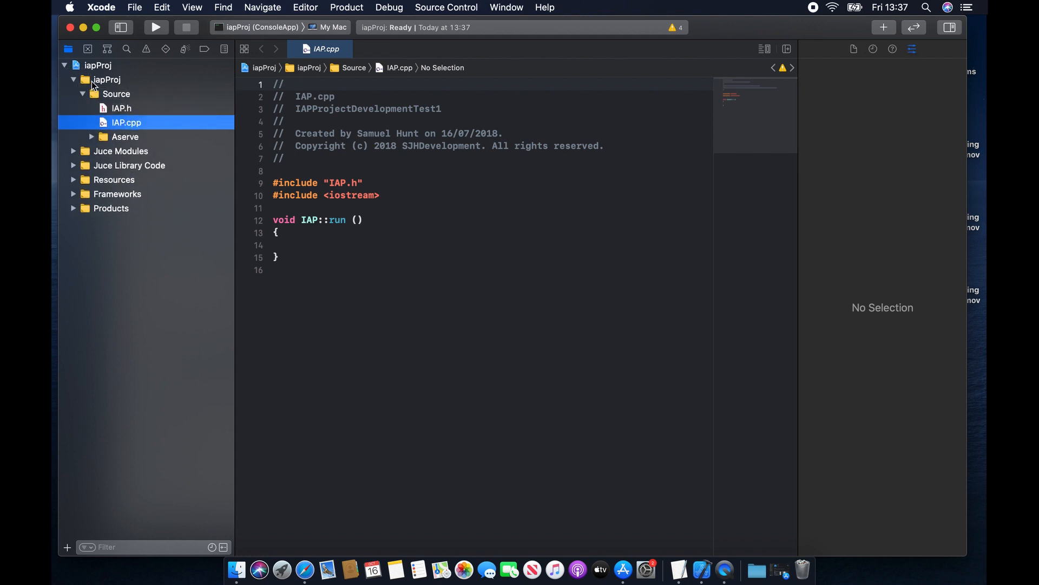
{"action": "mouse_move", "coordinate": [125, 108]}
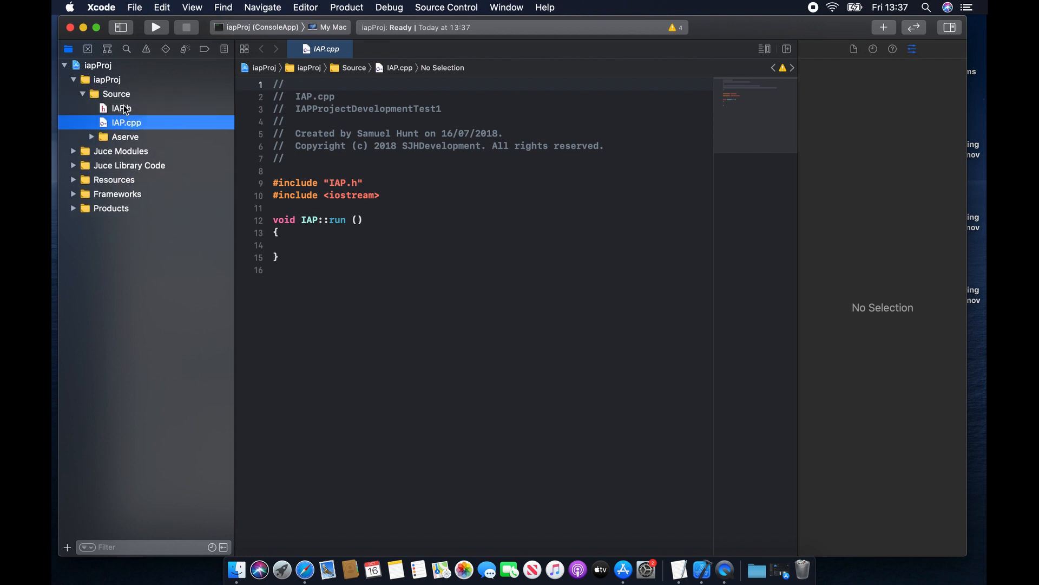
{"action": "mouse_move", "coordinate": [231, 178]}
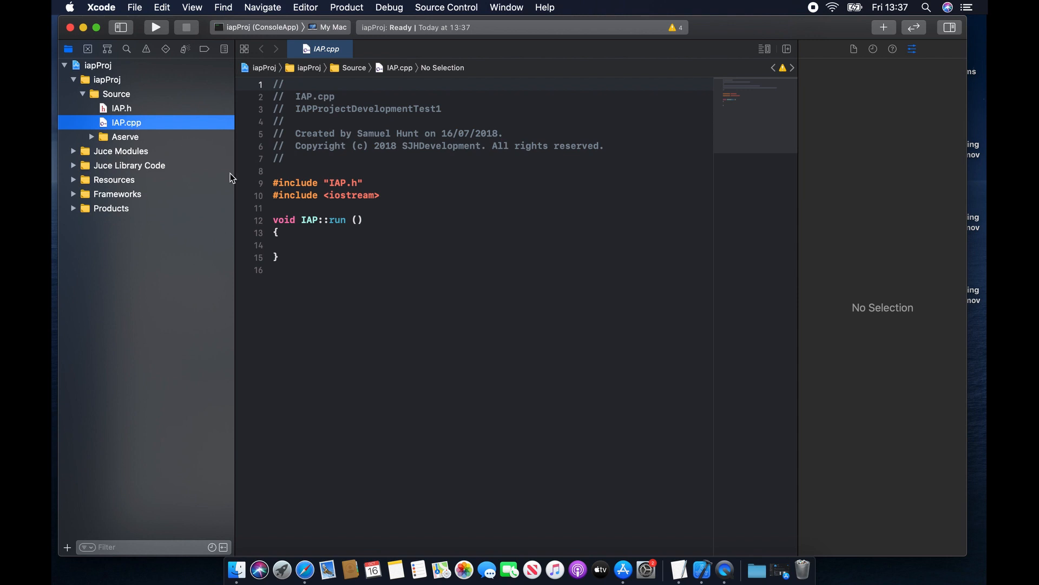
{"action": "mouse_move", "coordinate": [139, 127]}
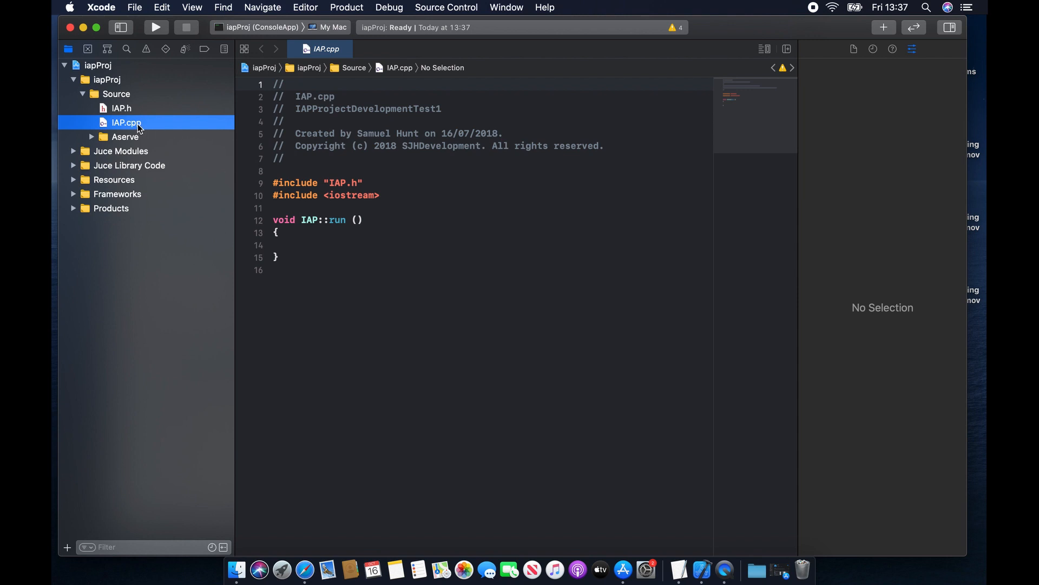
Add std::cout << "Hello sam the project is working - I hope!!!\n"; inside IAP::run
{"action": "left_click", "coordinate": [311, 245]}
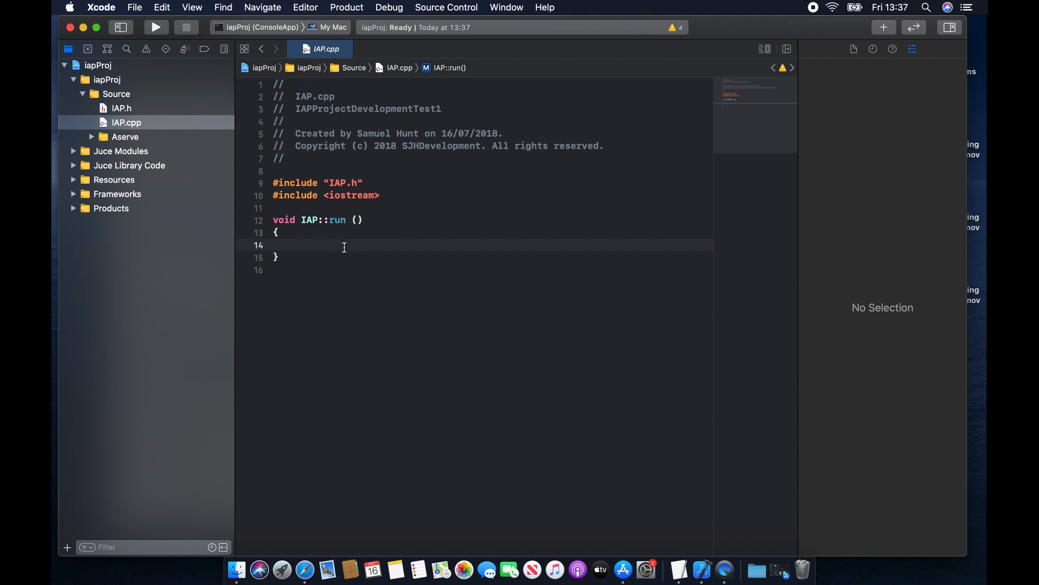
{"action": "left_click", "coordinate": [344, 245]}
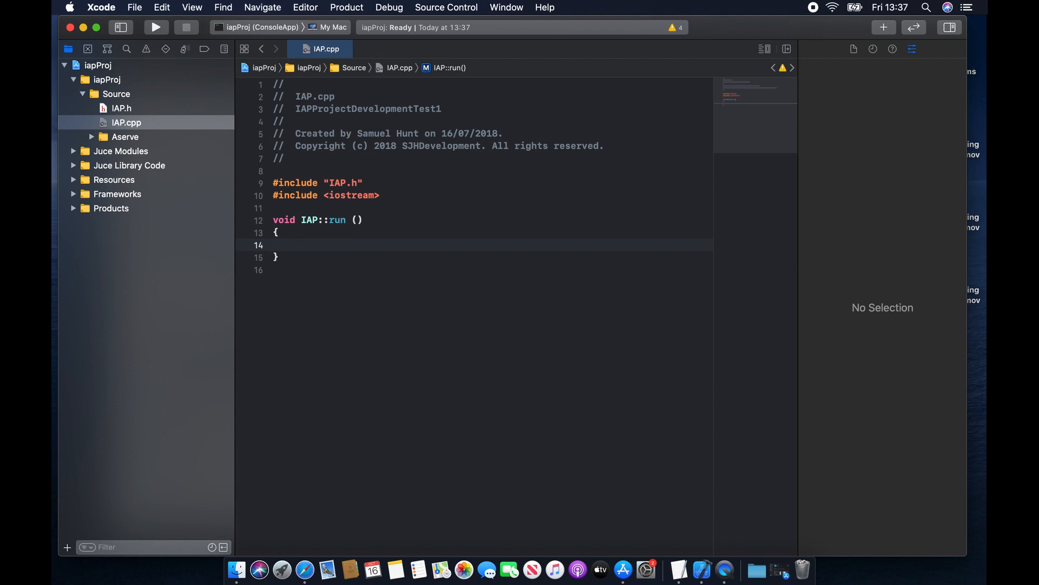
{"action": "type", "text": "std::"}
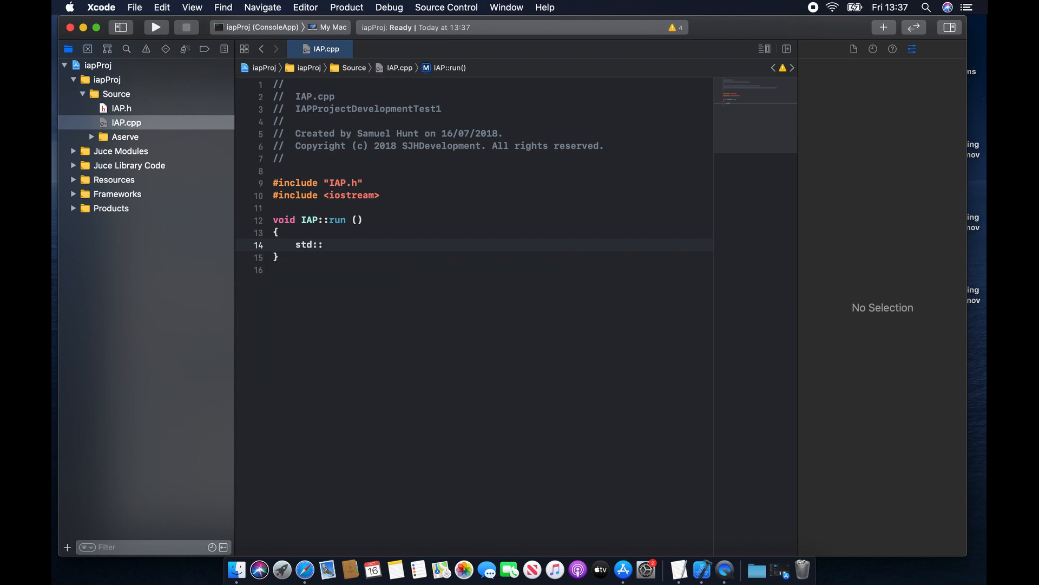
{"action": "type", "text": "cout"}
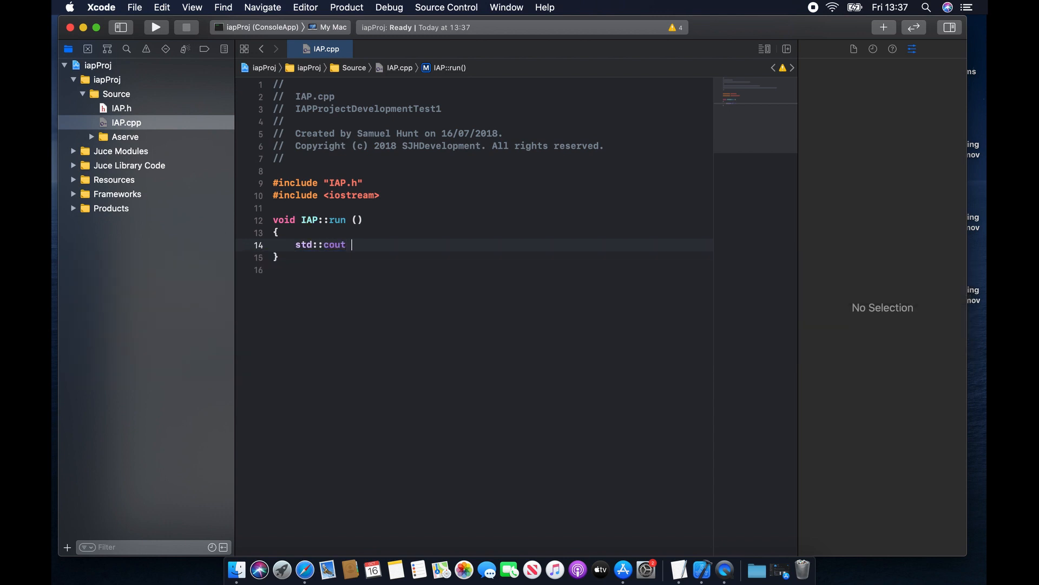
{"action": "type", "text": "<< \""}
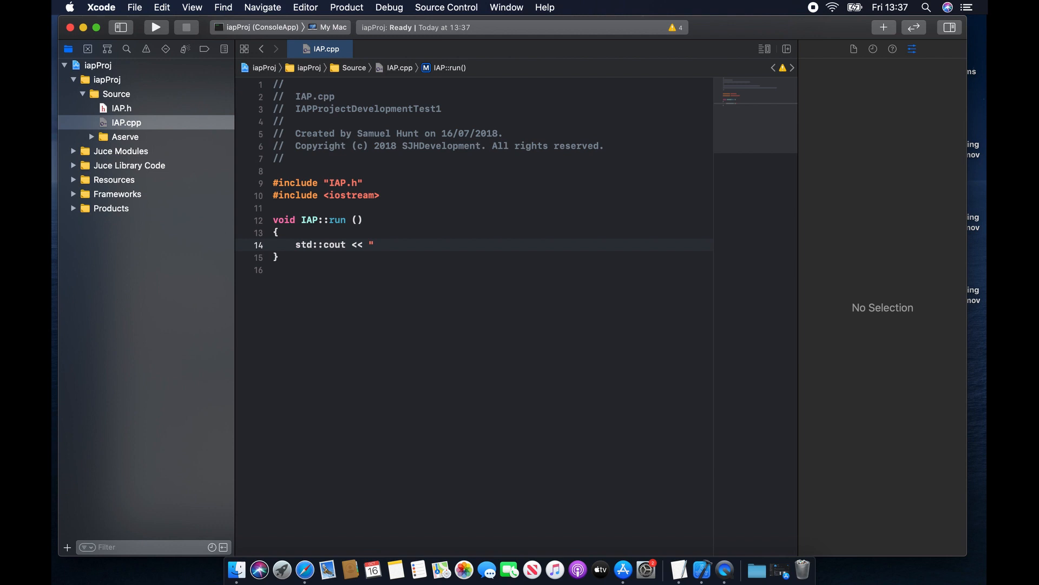
{"action": "type", "text": "Hello sam the project"}
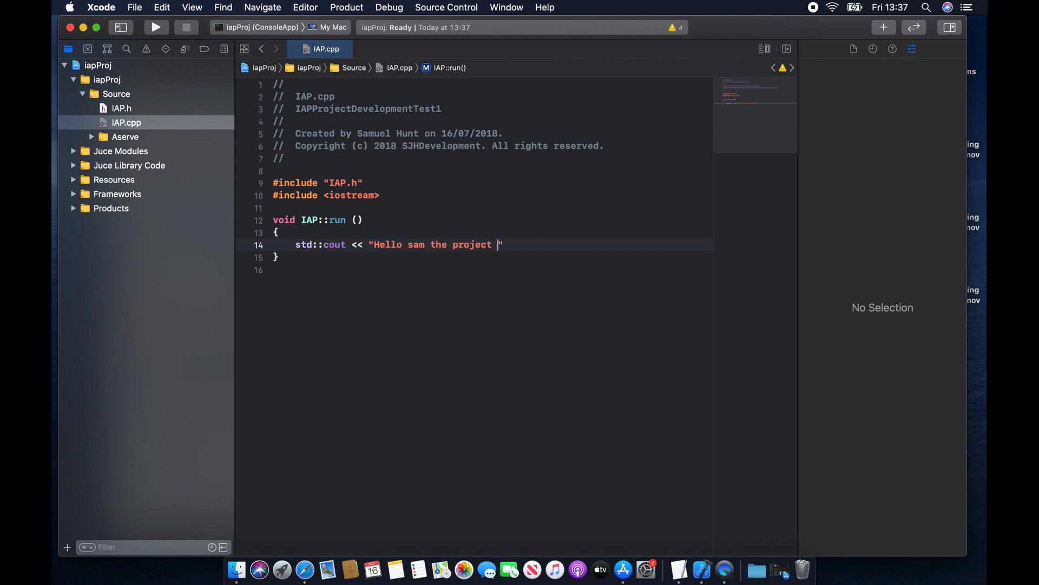
{"action": "type", "text": "is working -"}
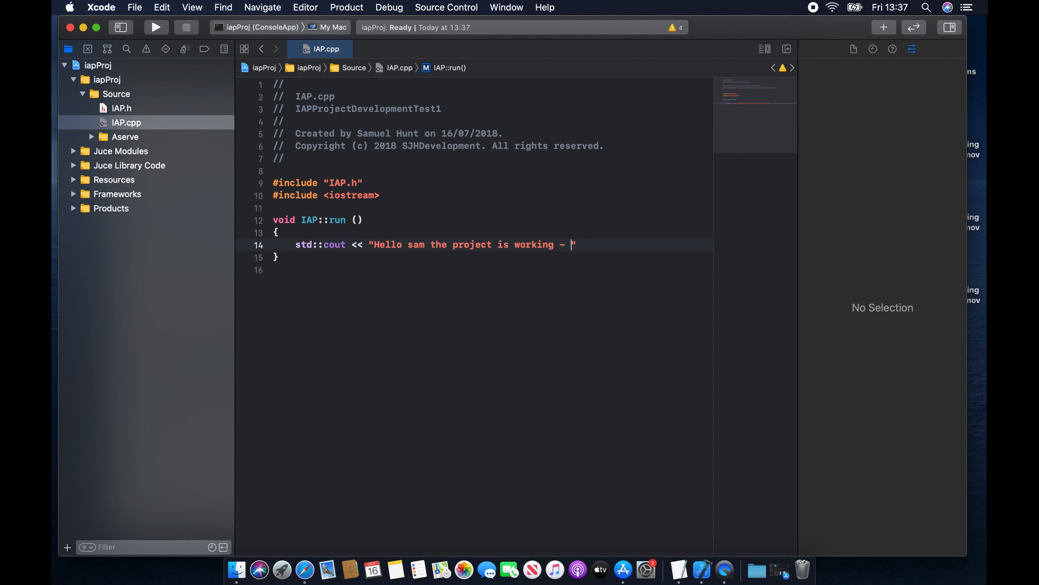
{"action": "type", "text": "I hope!!!"}
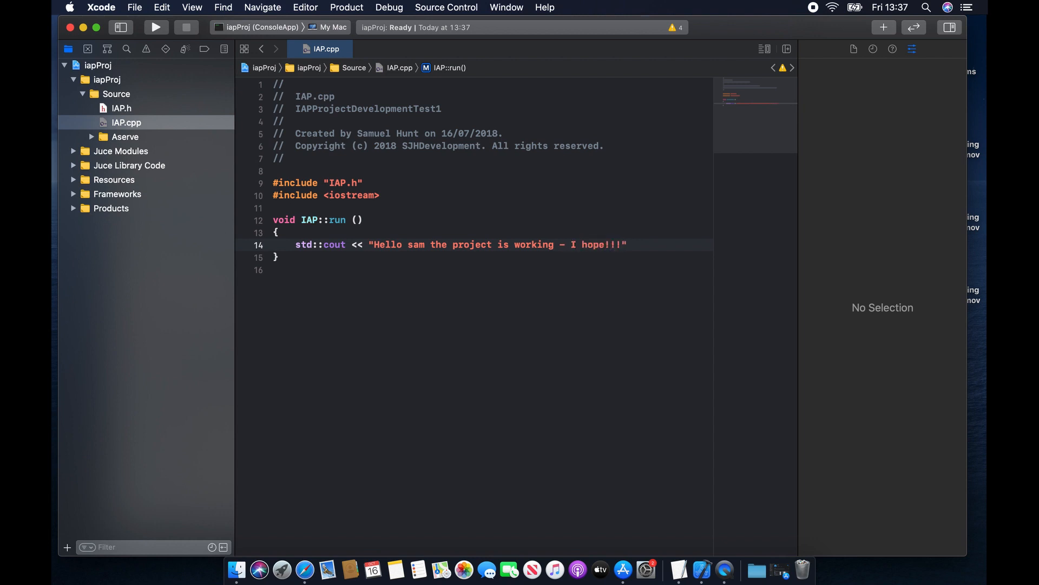
{"action": "type", "text": "\\n\";"}
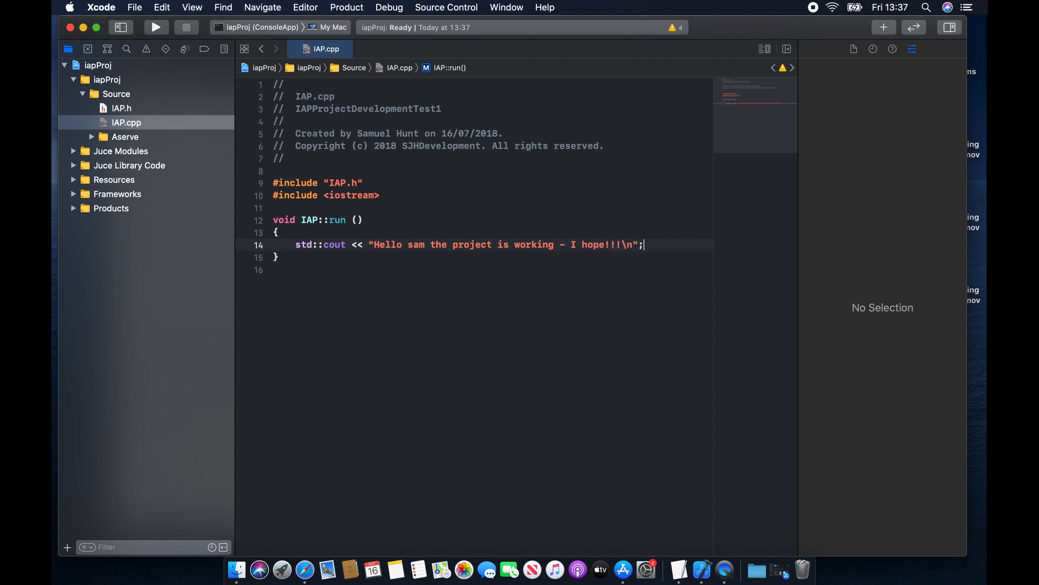
{"action": "triple_click", "coordinate": [469, 245]}
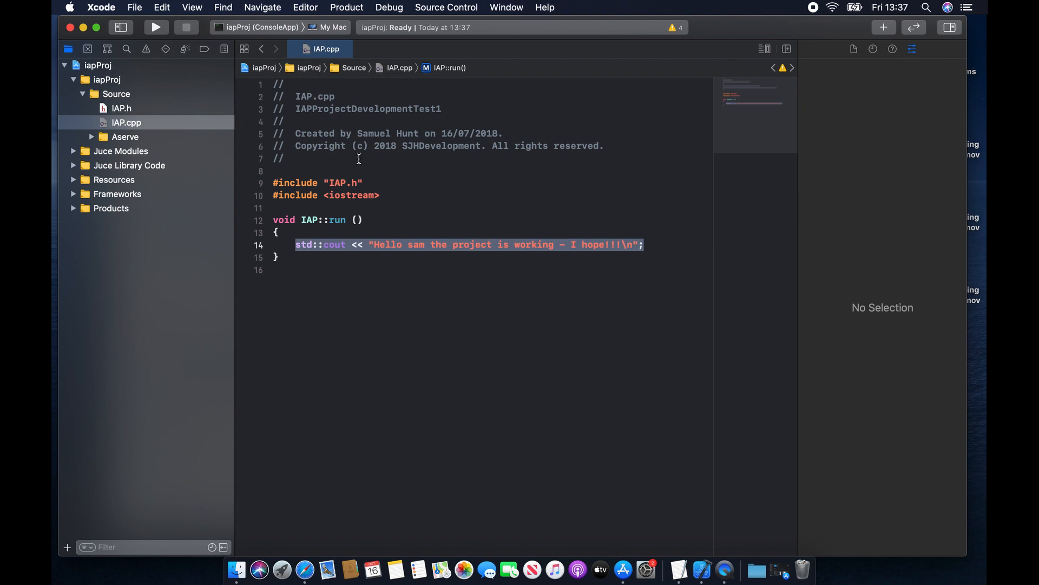
{"action": "mouse_move", "coordinate": [391, 213]}
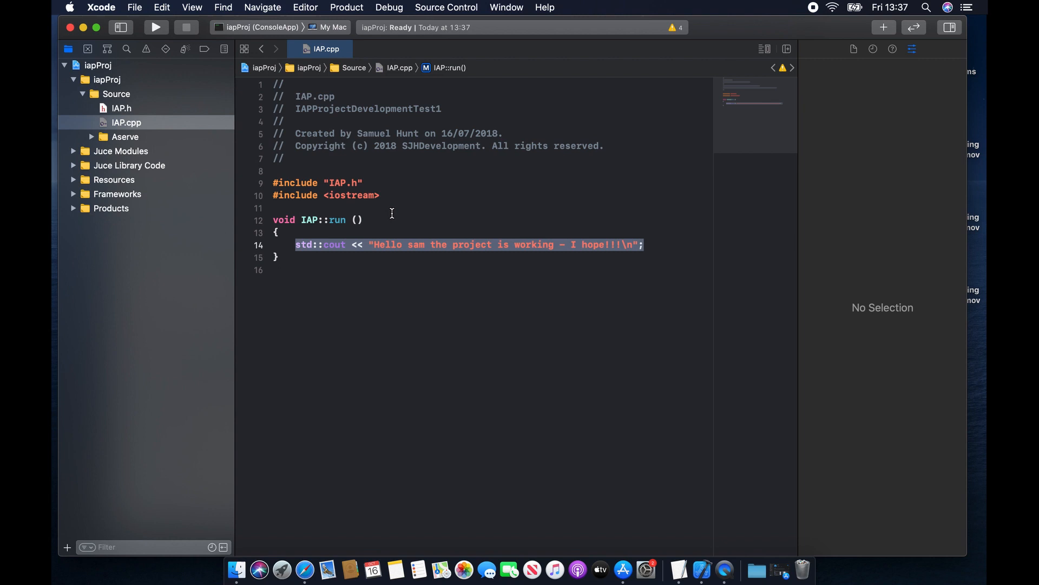
Build and run iapProj, then place the cursor after the iostream include
{"action": "left_click", "coordinate": [156, 27]}
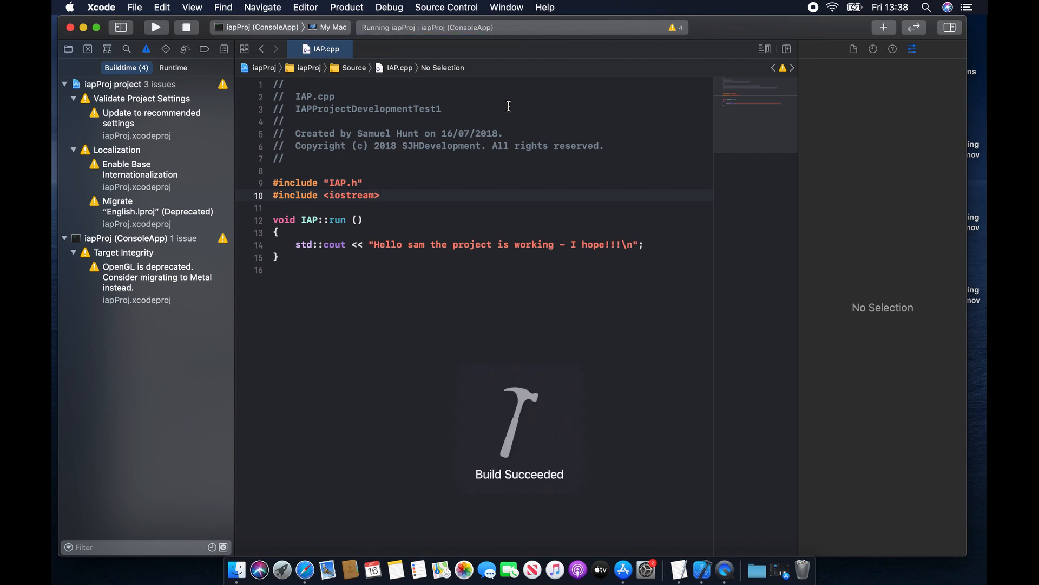
{"action": "left_click", "coordinate": [380, 195]}
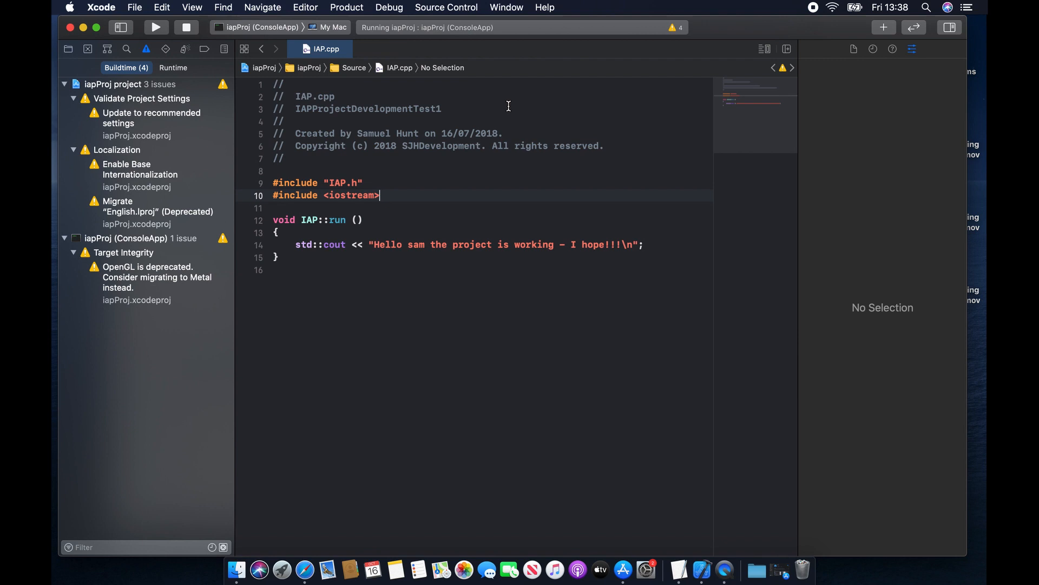
{"action": "left_click", "coordinate": [155, 27]}
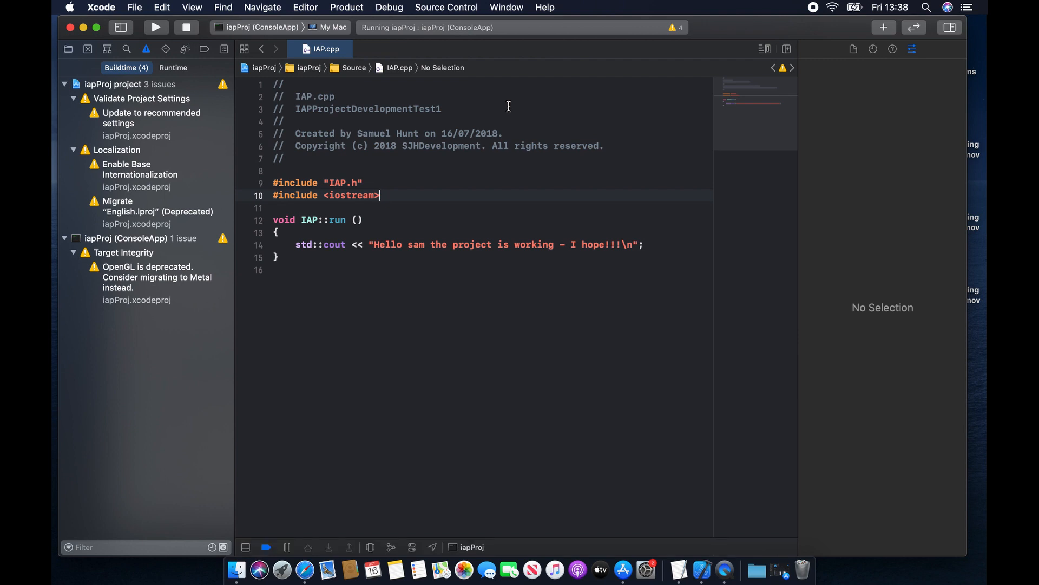
{"action": "mouse_move", "coordinate": [771, 241]}
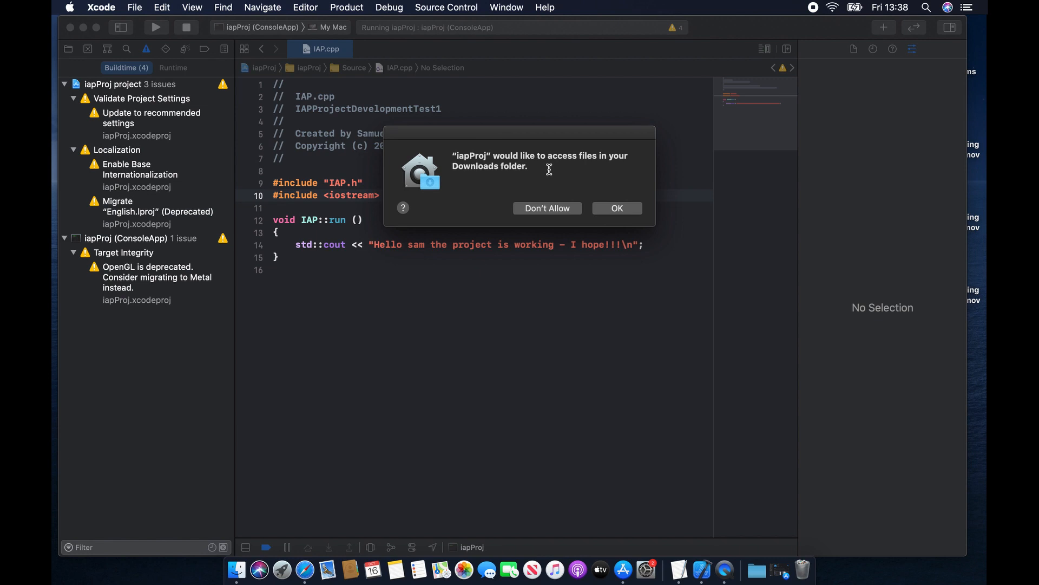
{"action": "mouse_move", "coordinate": [533, 204]}
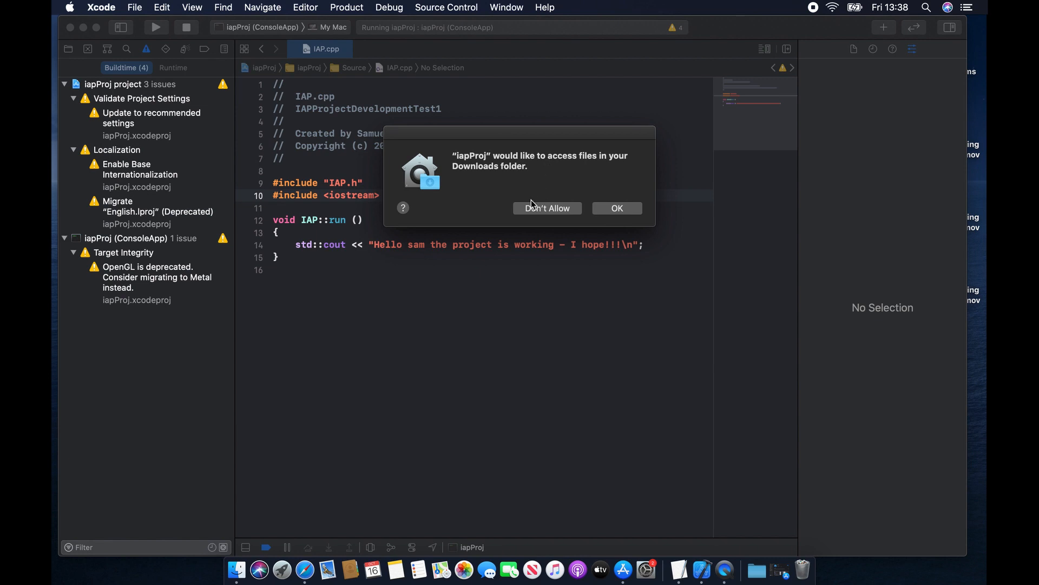
Choose Don't Allow on the app's Downloads folder access prompt
{"action": "left_click", "coordinate": [616, 208]}
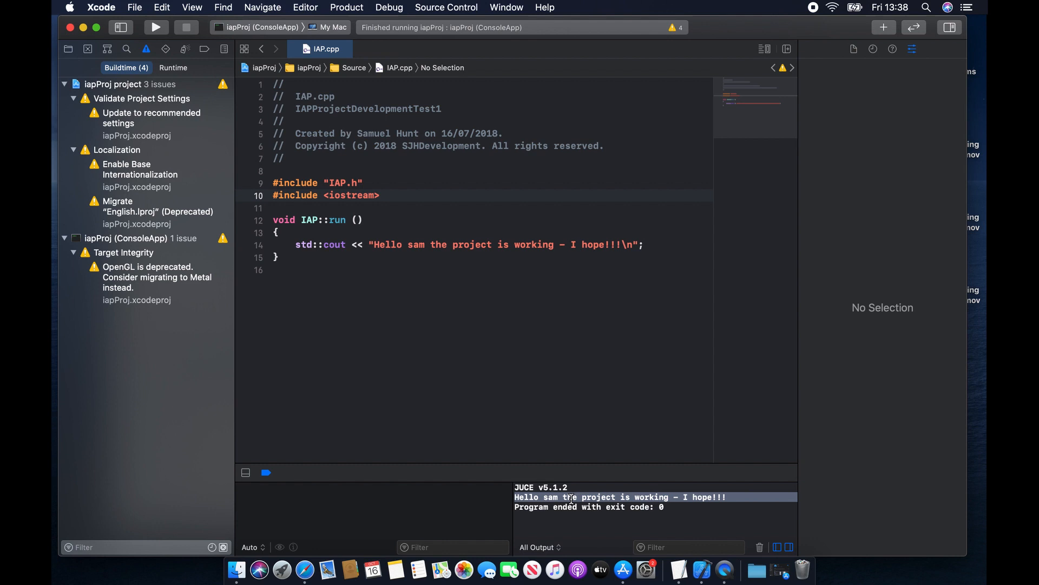
{"action": "mouse_move", "coordinate": [638, 499]}
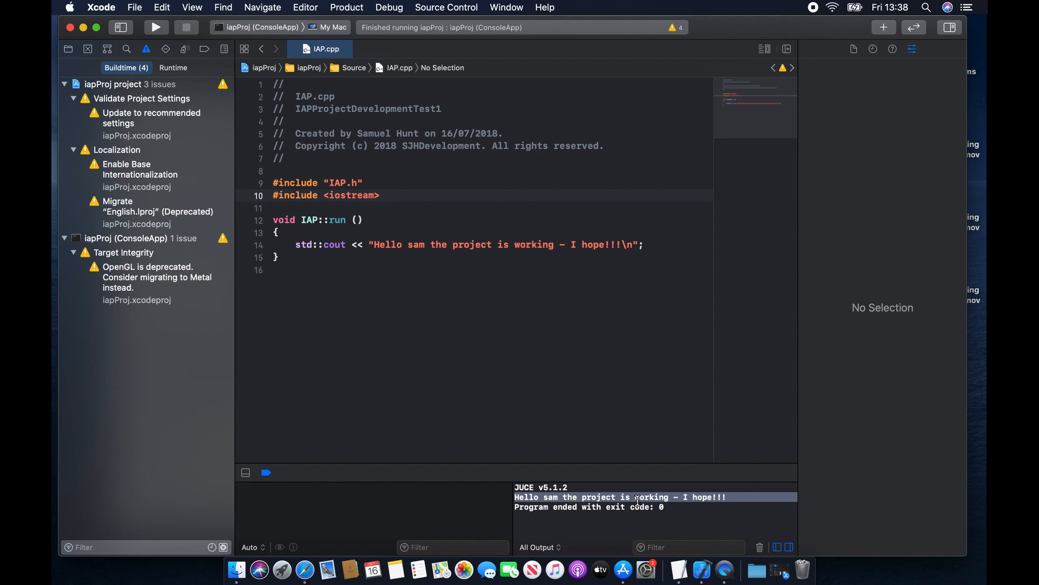
{"action": "mouse_move", "coordinate": [520, 334]}
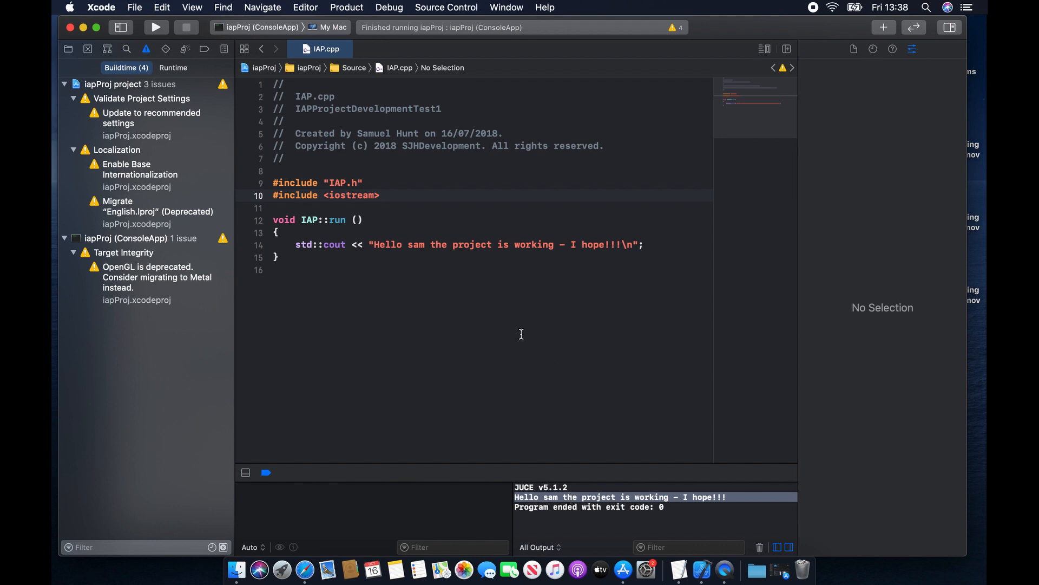
{"action": "mouse_move", "coordinate": [497, 254]}
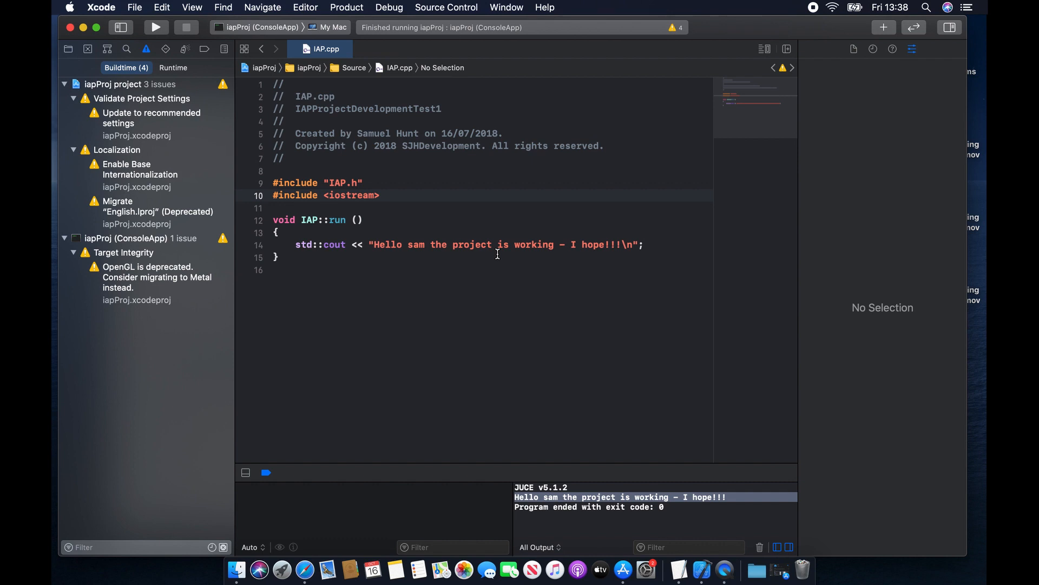
{"action": "mouse_move", "coordinate": [200, 125]}
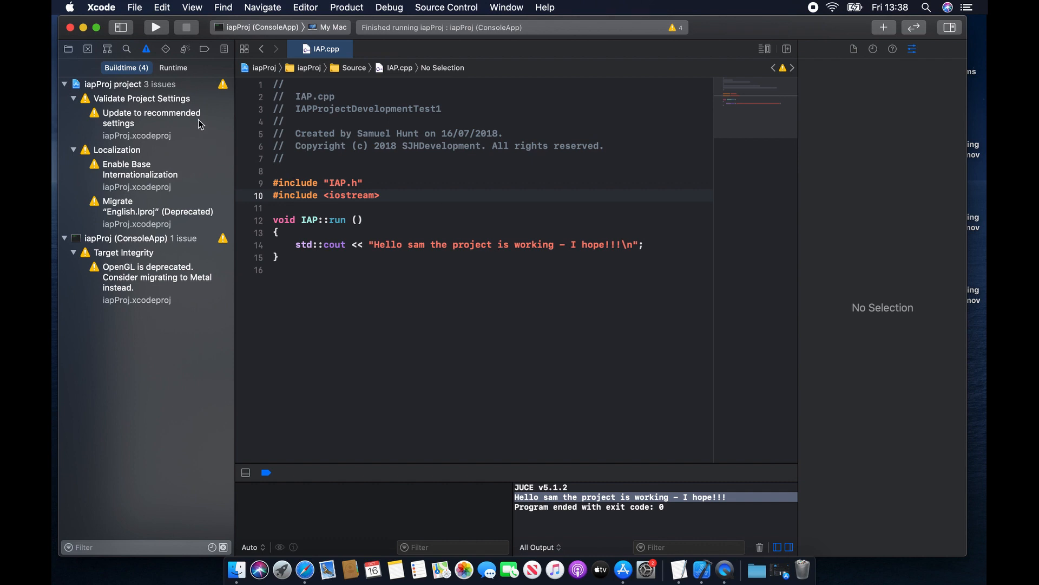
{"action": "mouse_move", "coordinate": [289, 147]}
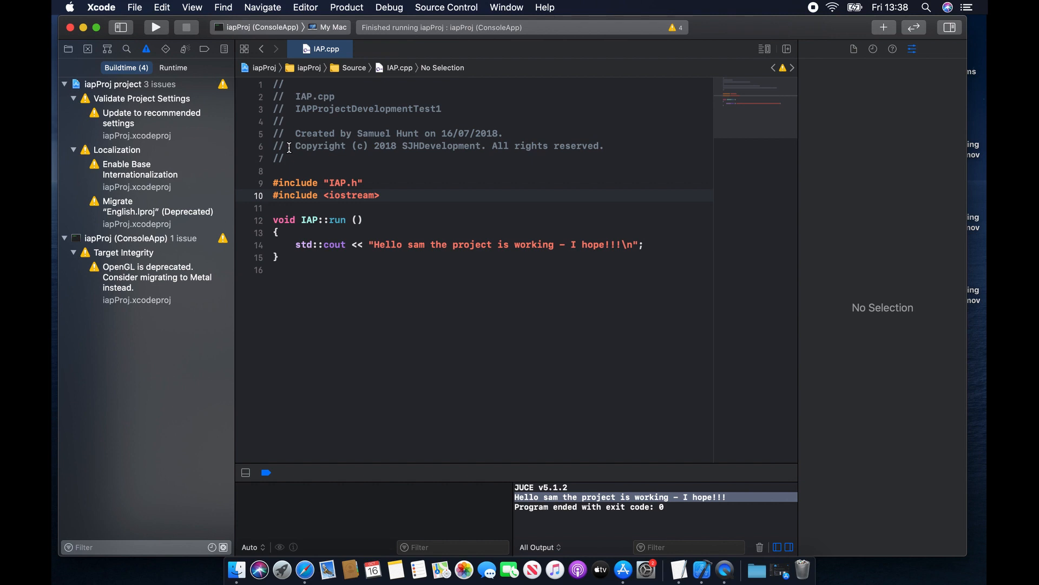
{"action": "mouse_move", "coordinate": [159, 234]}
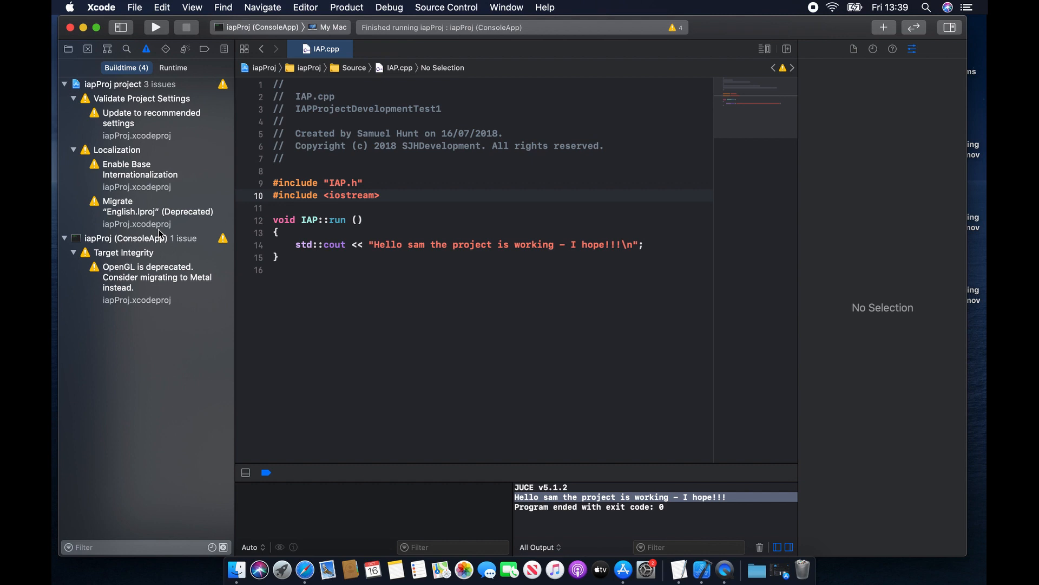
{"action": "mouse_move", "coordinate": [179, 168]}
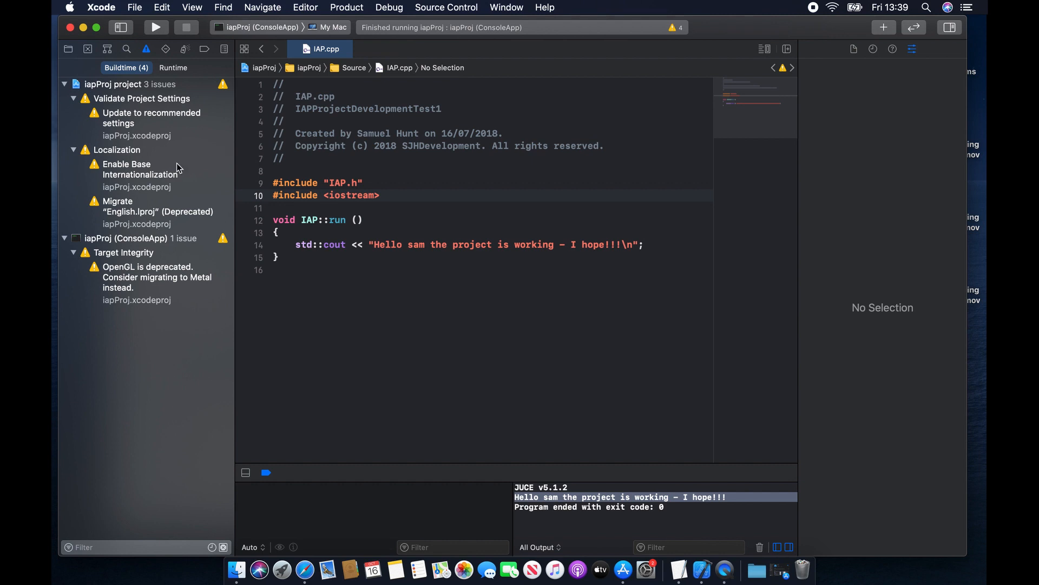
{"action": "mouse_move", "coordinate": [145, 253]}
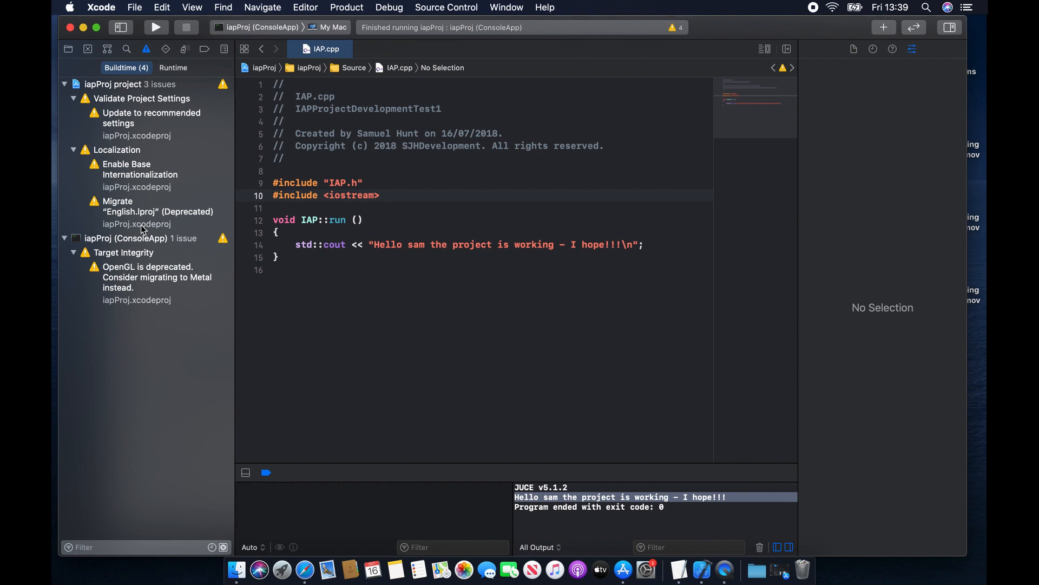
{"action": "mouse_move", "coordinate": [158, 257]}
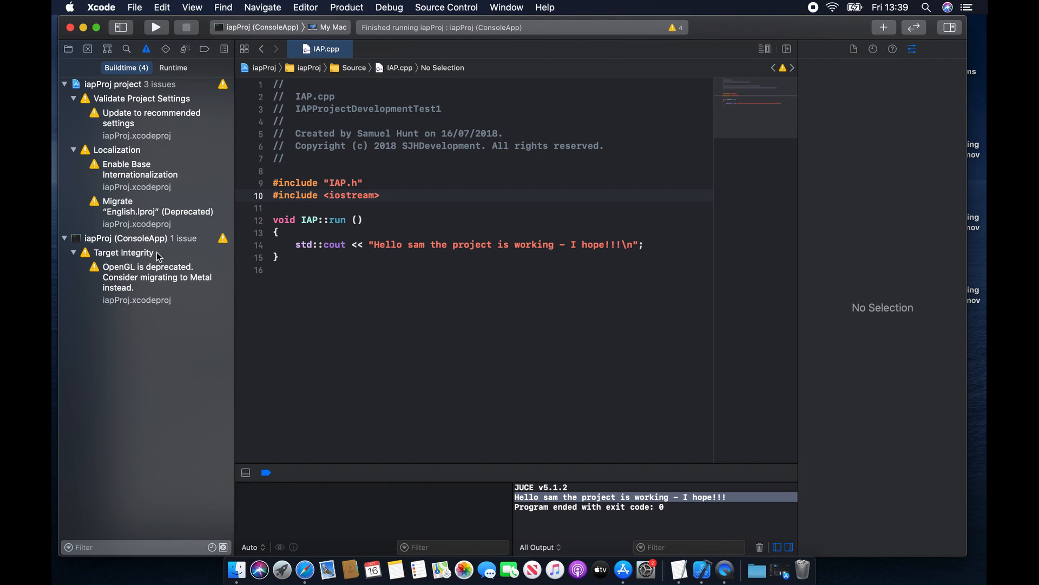
{"action": "mouse_move", "coordinate": [175, 296]}
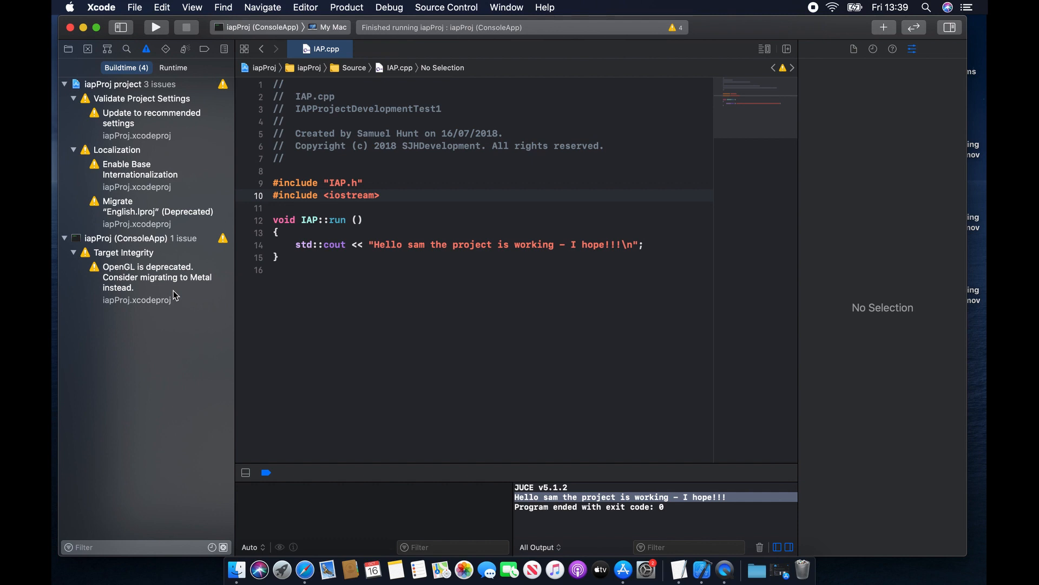
{"action": "mouse_move", "coordinate": [64, 57]}
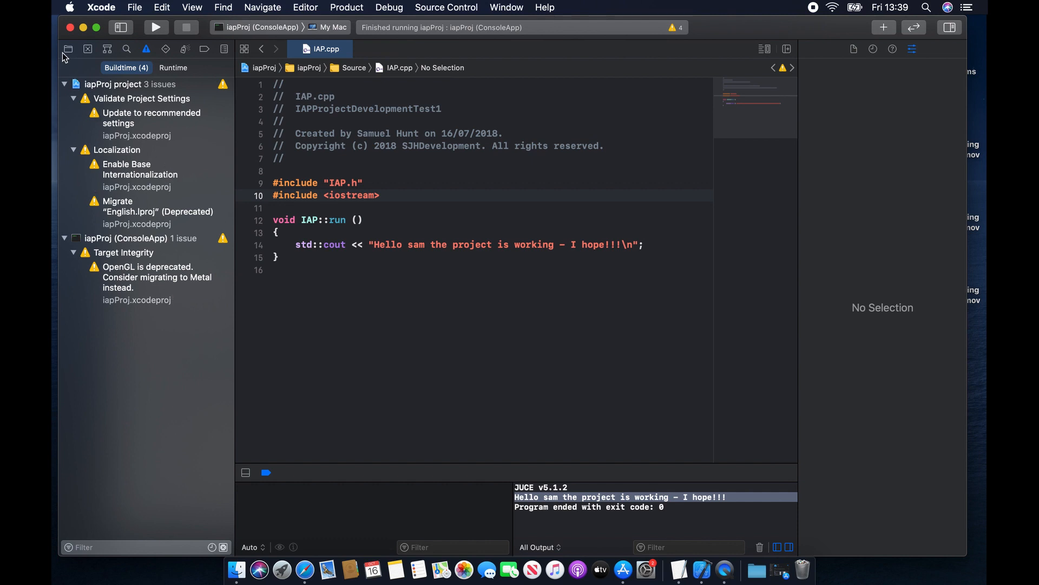
Switch the navigator pane from the warnings list to the Project navigator
{"action": "left_click", "coordinate": [67, 48]}
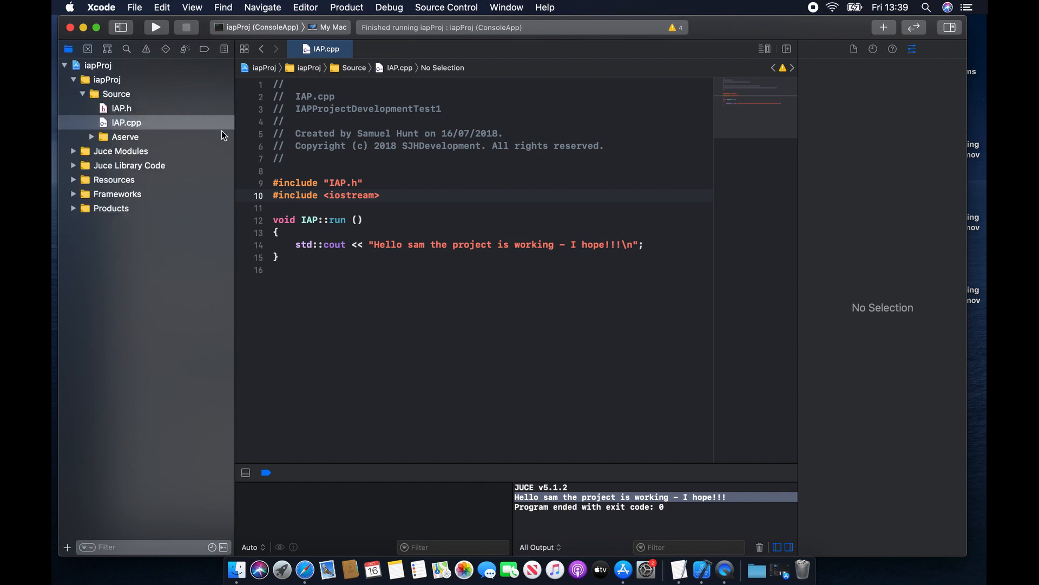
{"action": "mouse_move", "coordinate": [331, 160]}
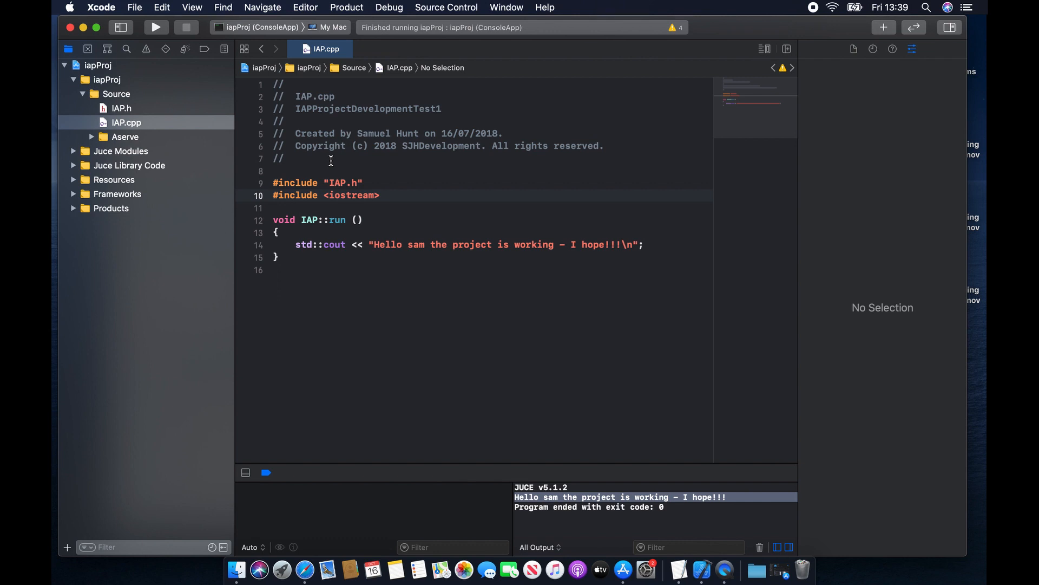